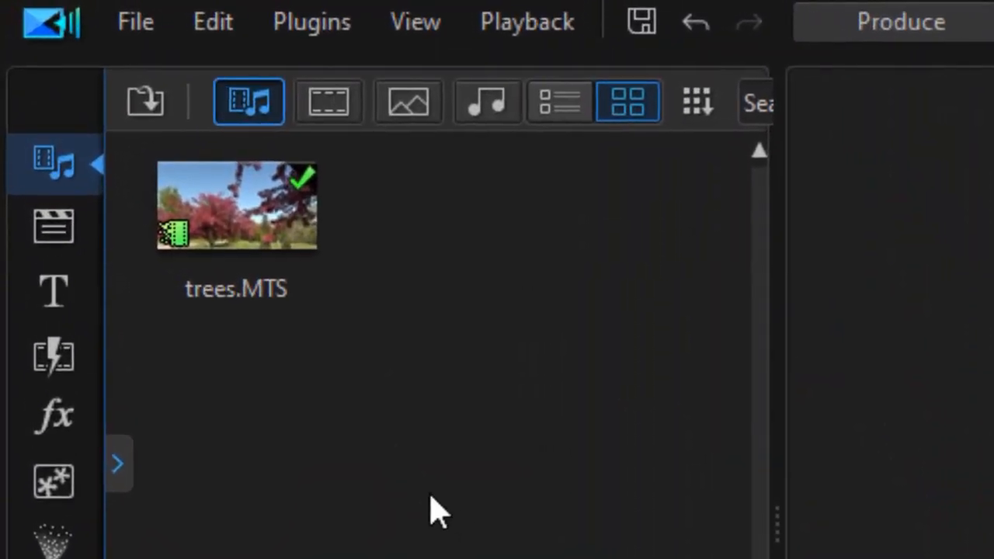
mouse_move(53, 292)
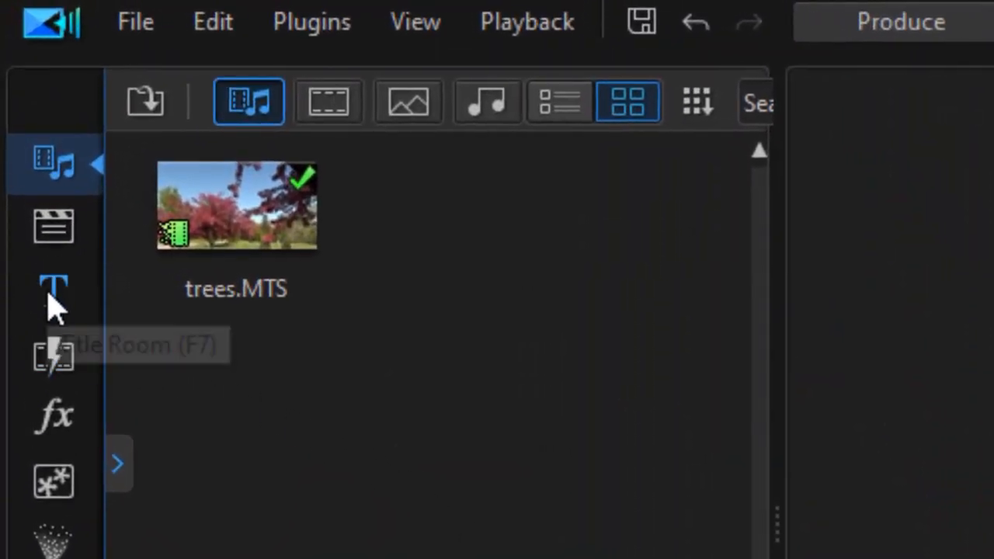
mouse_move(59, 311)
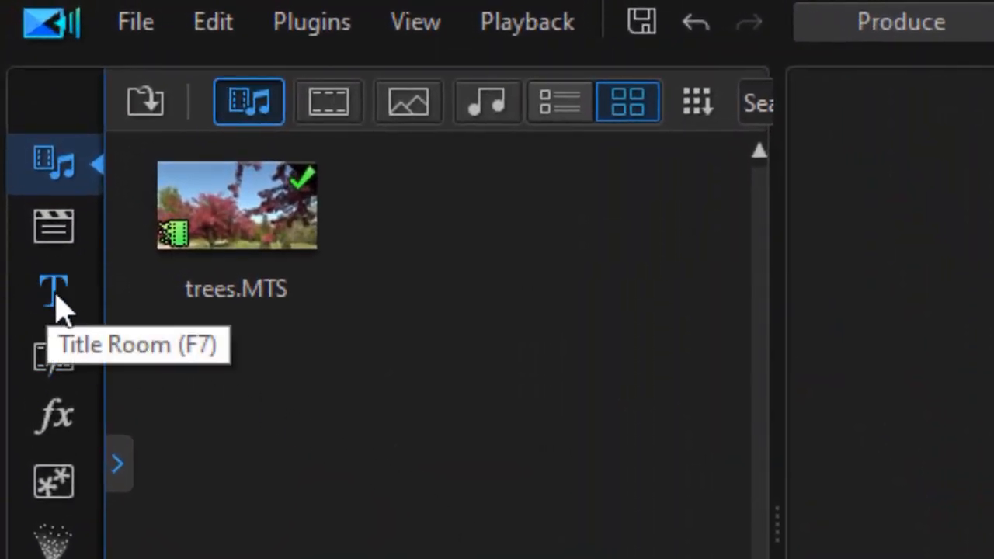
Filter the Title Room templates to the NewBlue category for the Titler Pro 1.5 title
left_click(53, 287)
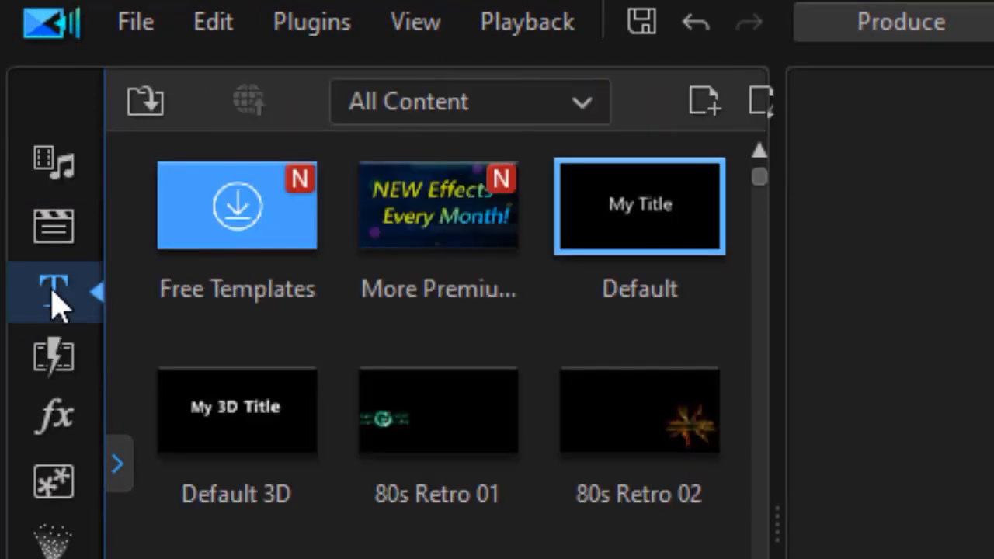
left_click(468, 102)
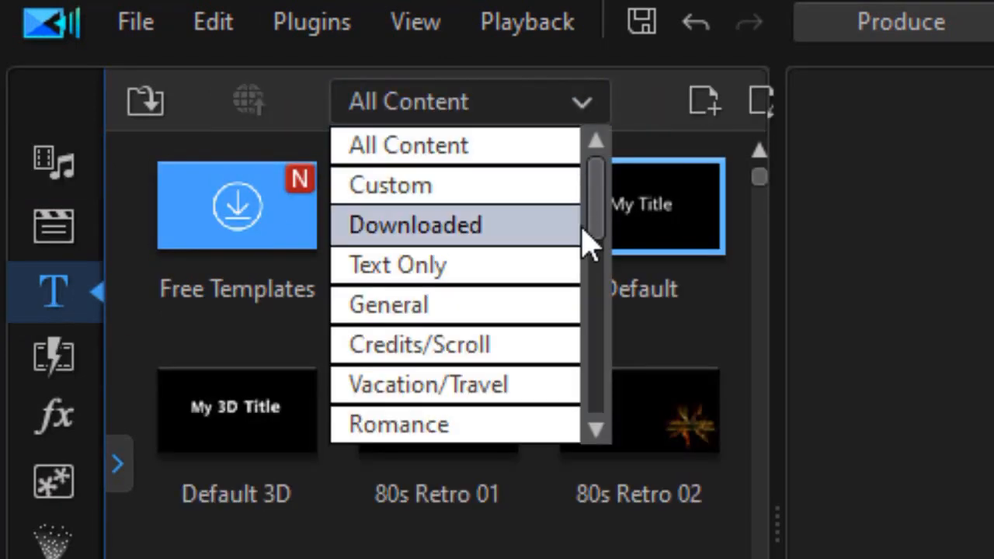
scroll("down", 3)
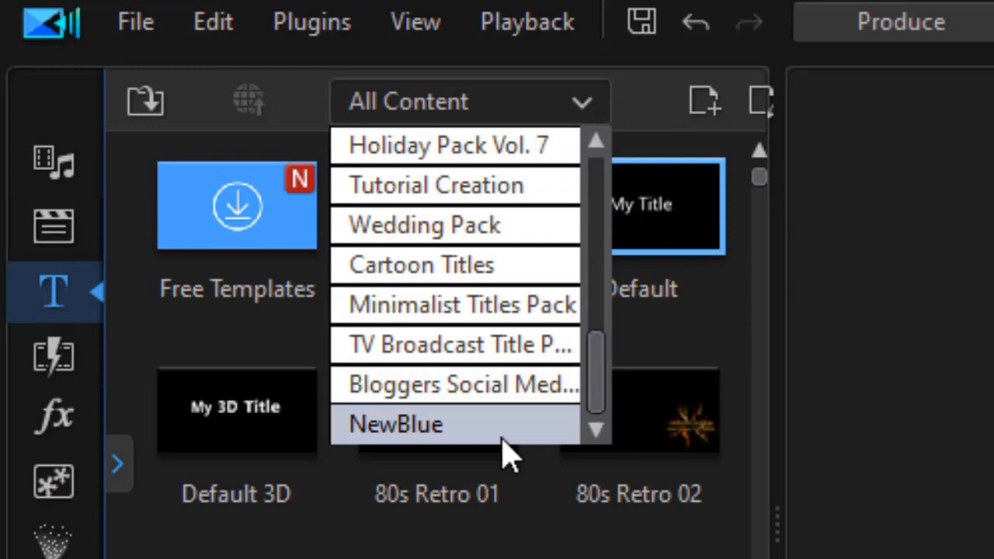
left_click(397, 424)
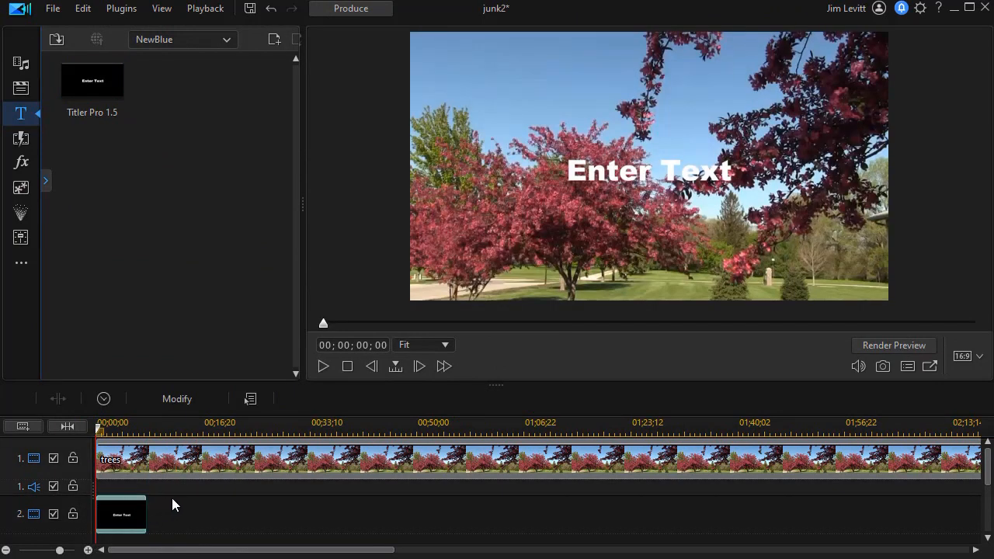
mouse_move(121, 516)
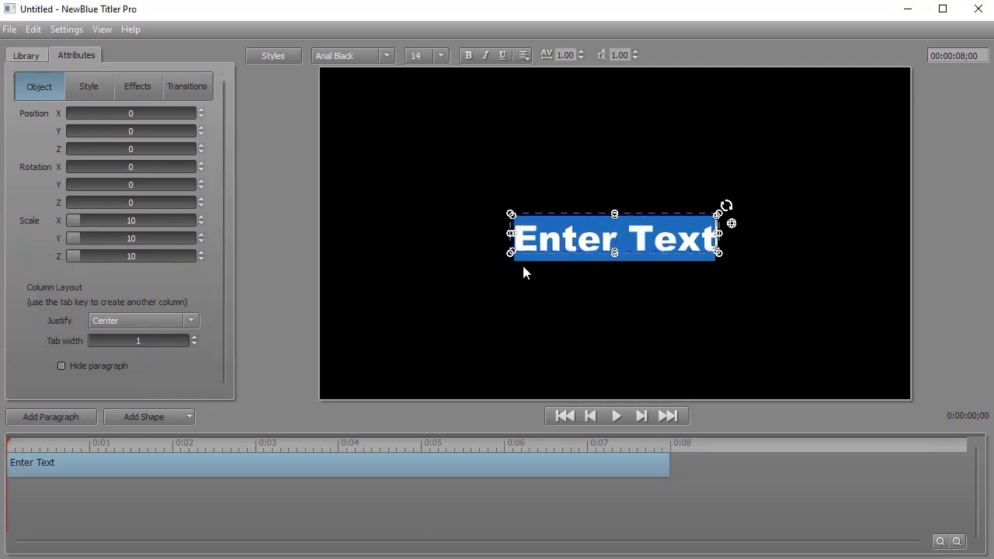
Make the title read 'Spring Tree Special' and lower it to about Position Y -39
type("Spring Tree Special")
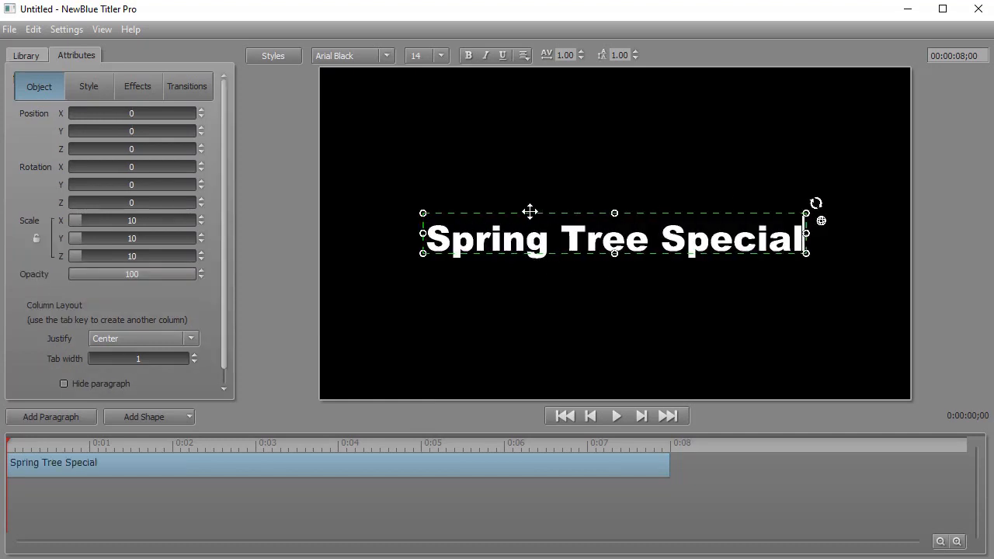
left_click_drag(531, 211, 531, 314)
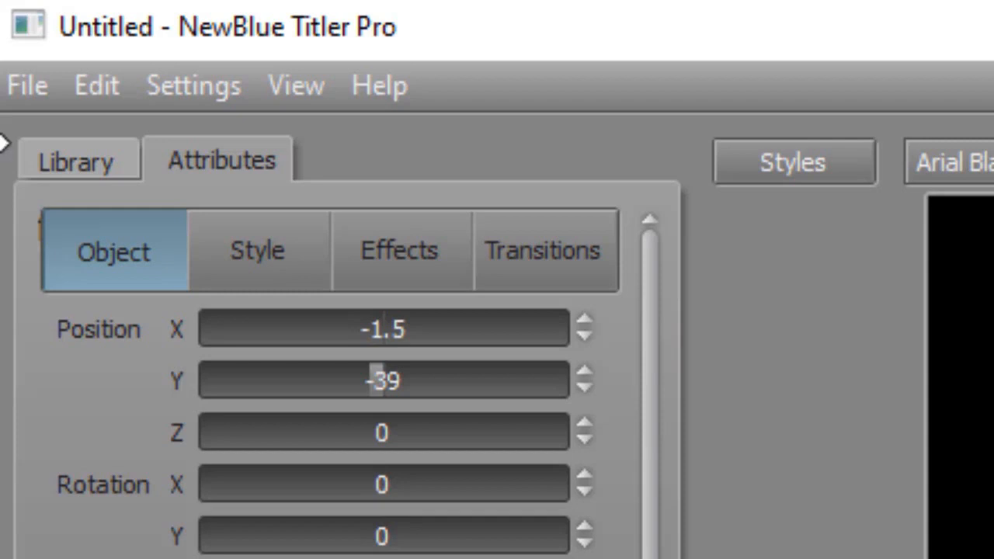
Import the Greenhouse logo image into the title via File > Import Image
left_click(25, 85)
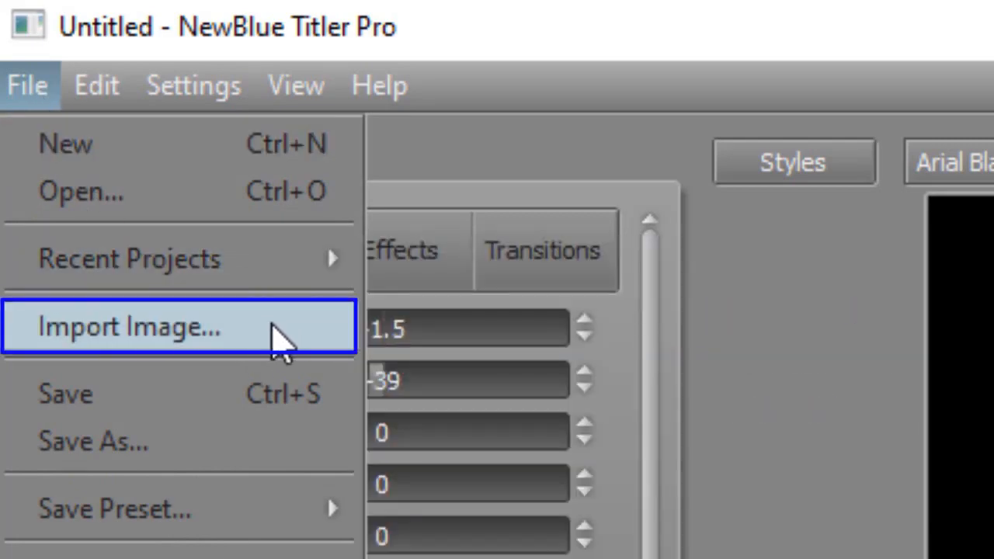
mouse_move(276, 369)
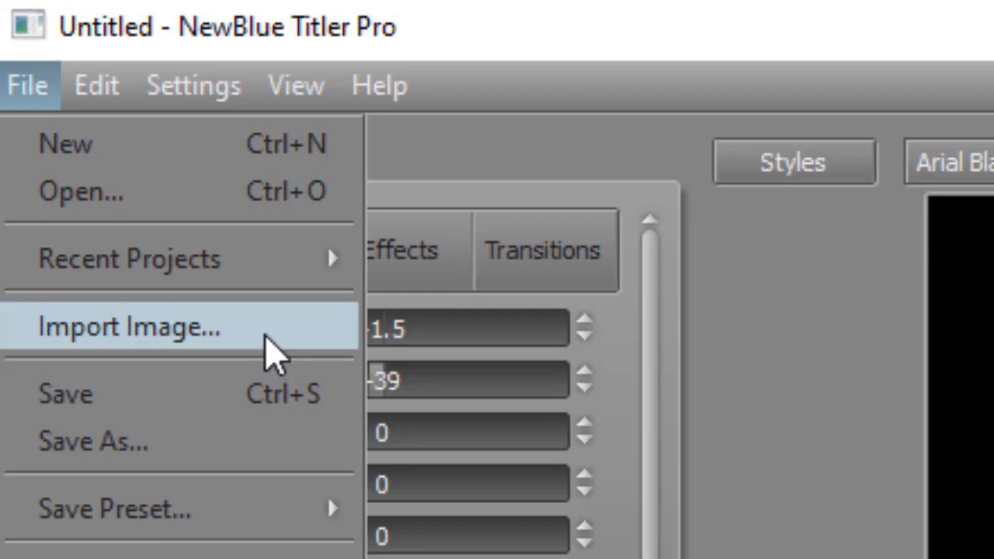
left_click(127, 326)
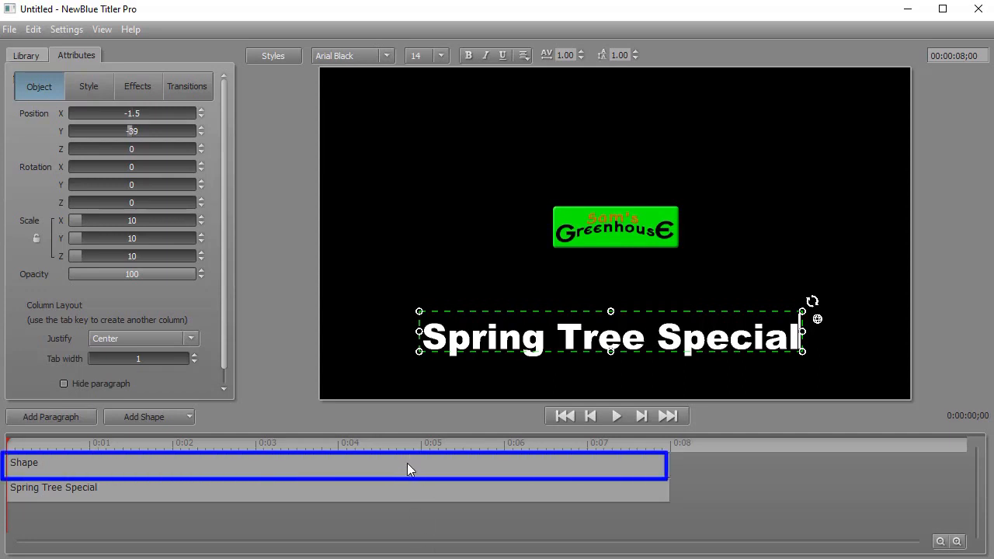
mouse_move(405, 466)
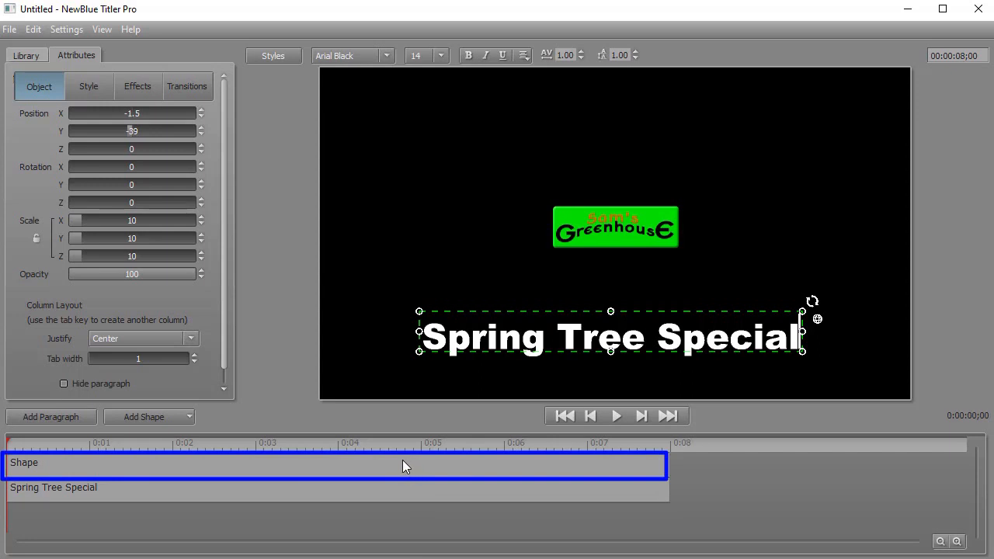
mouse_move(585, 249)
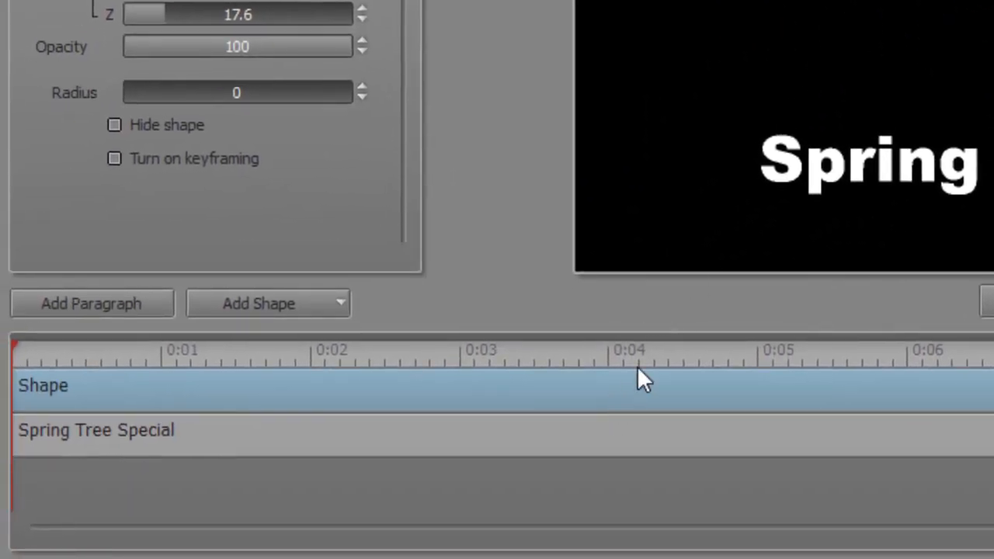
mouse_move(887, 180)
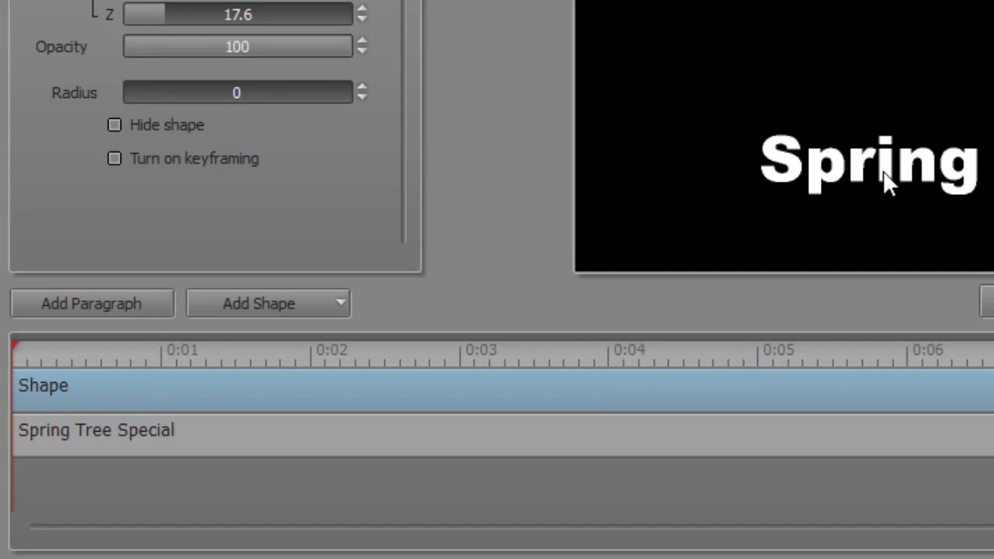
mouse_move(919, 238)
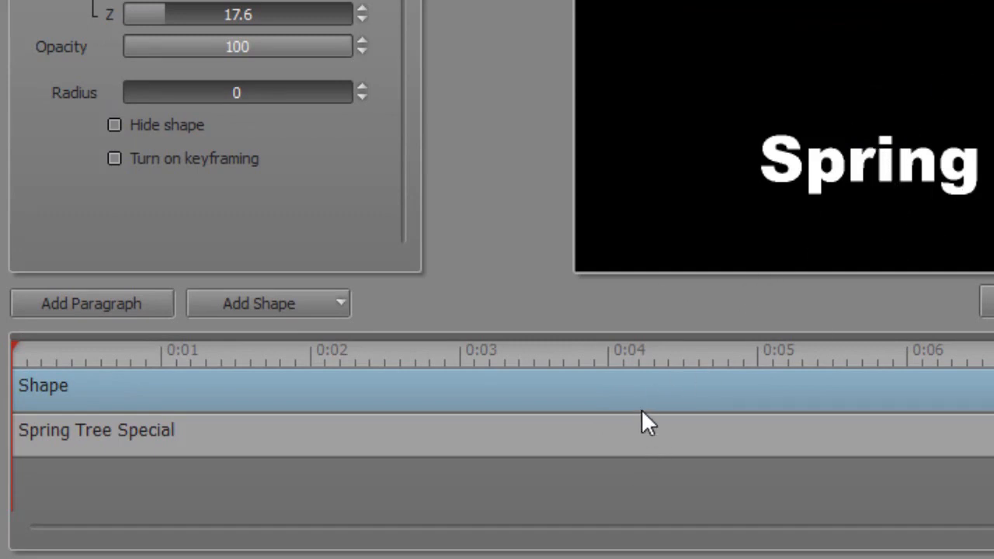
mouse_move(639, 423)
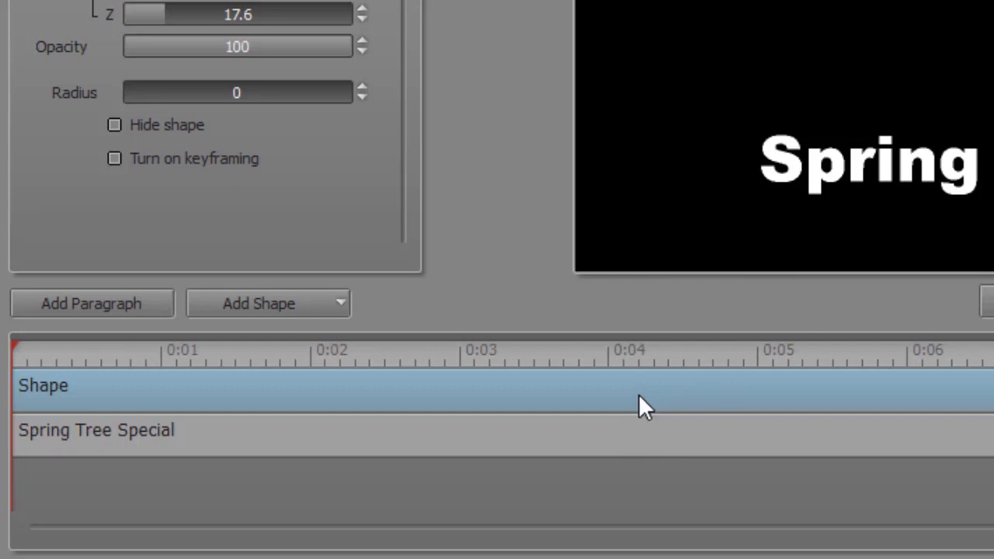
mouse_move(953, 199)
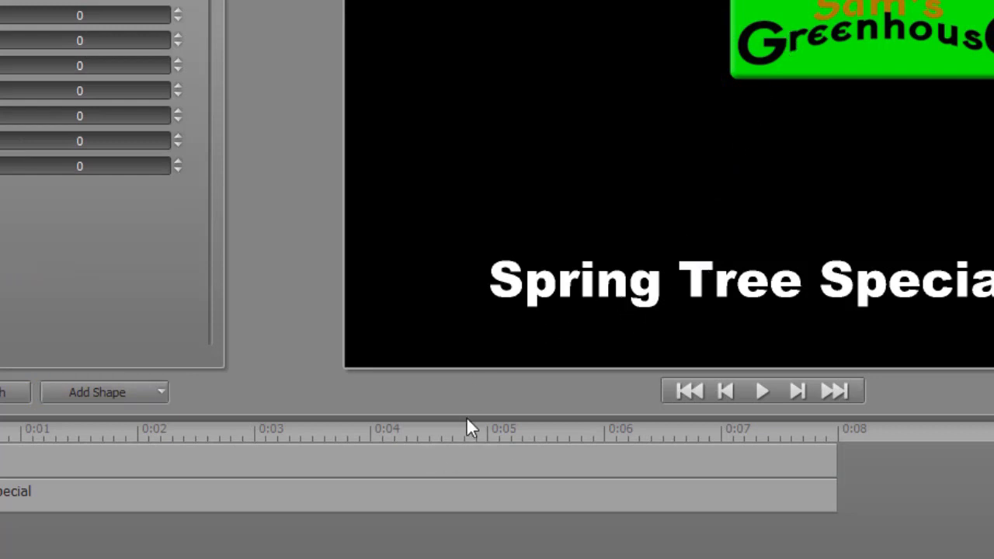
mouse_move(326, 412)
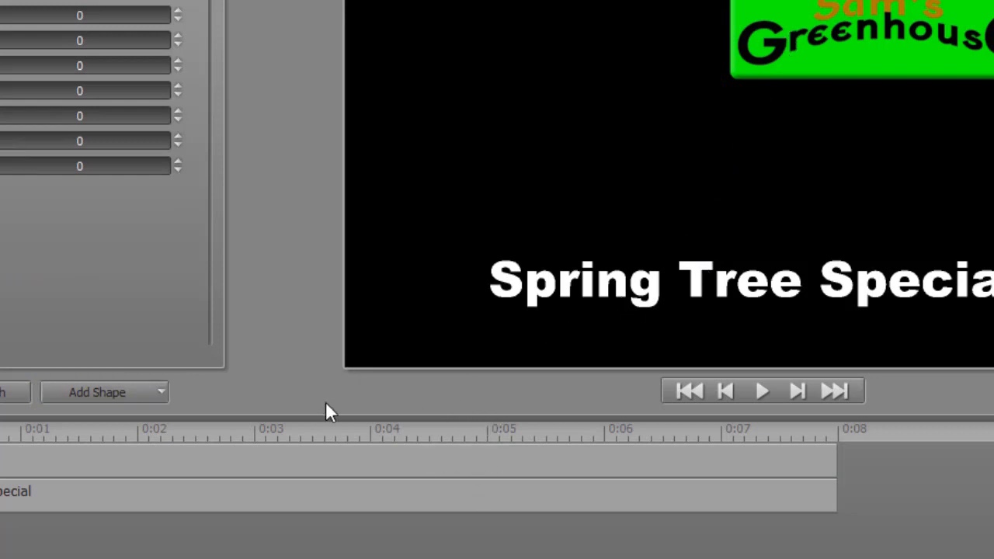
mouse_move(505, 464)
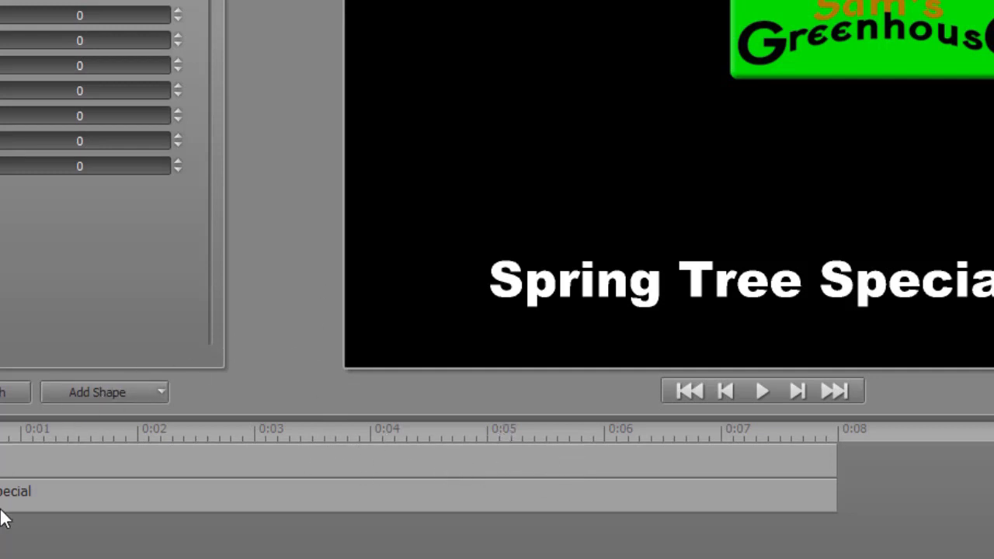
mouse_move(98, 407)
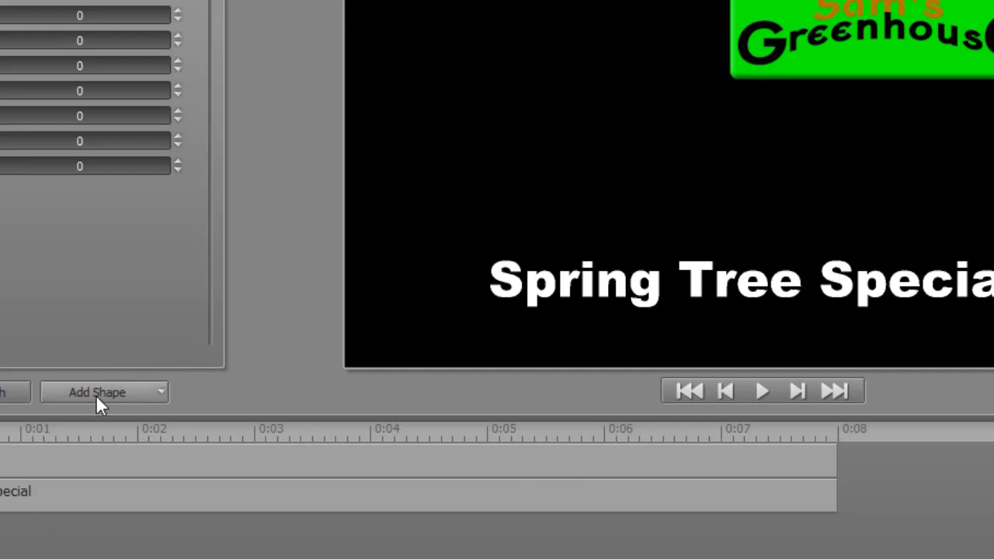
Add a rounded rectangle shape and stretch it wide behind the title text
left_click(102, 391)
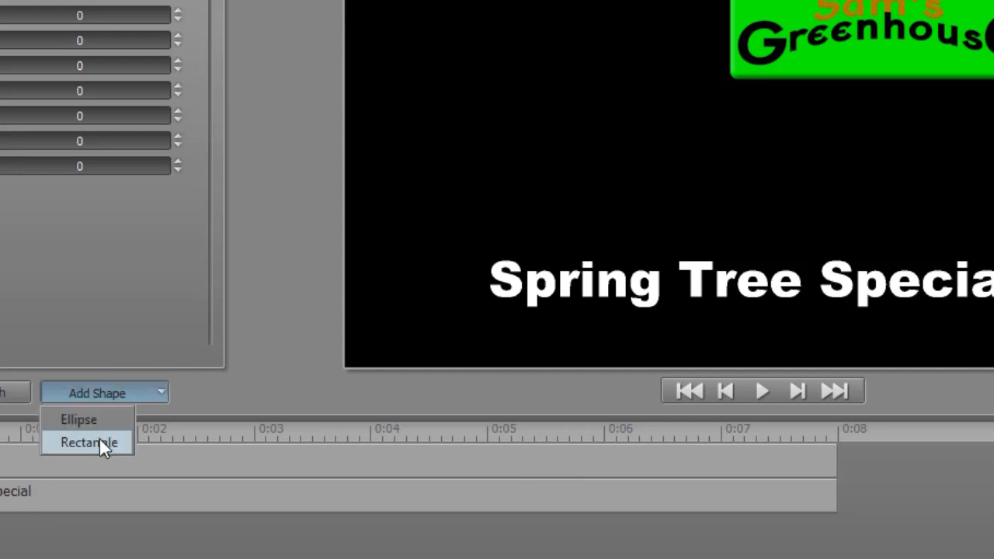
left_click(87, 441)
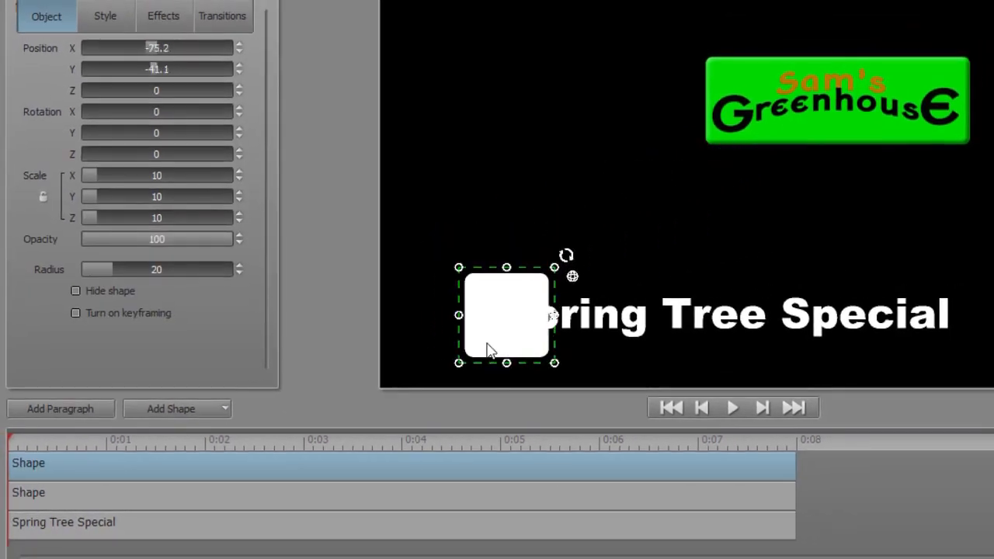
left_click_drag(552, 317, 711, 317)
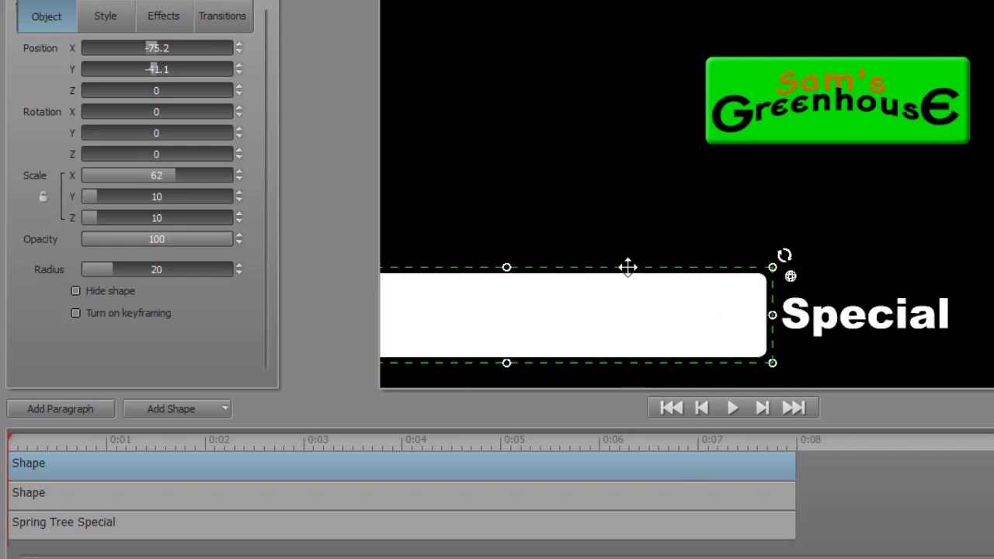
left_click_drag(627, 267, 860, 273)
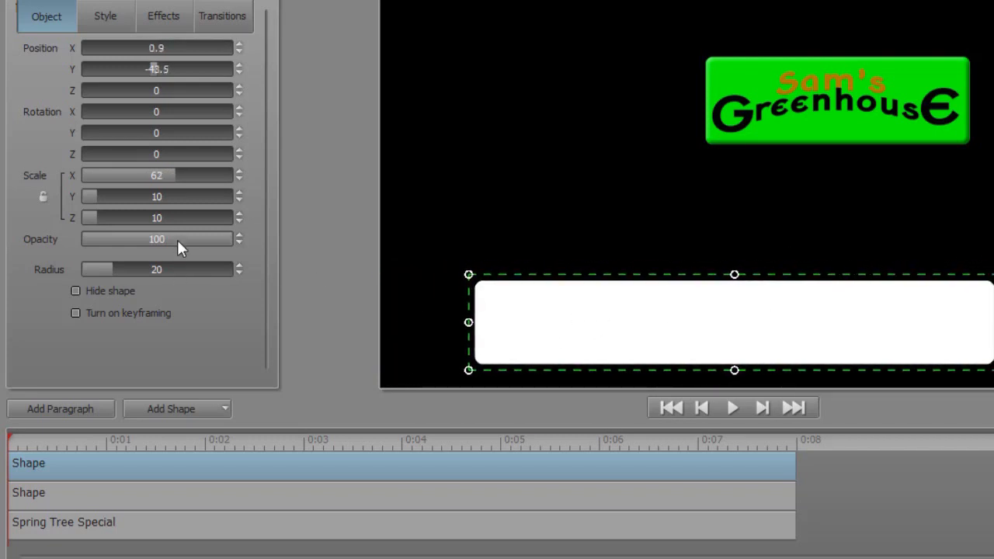
mouse_move(281, 486)
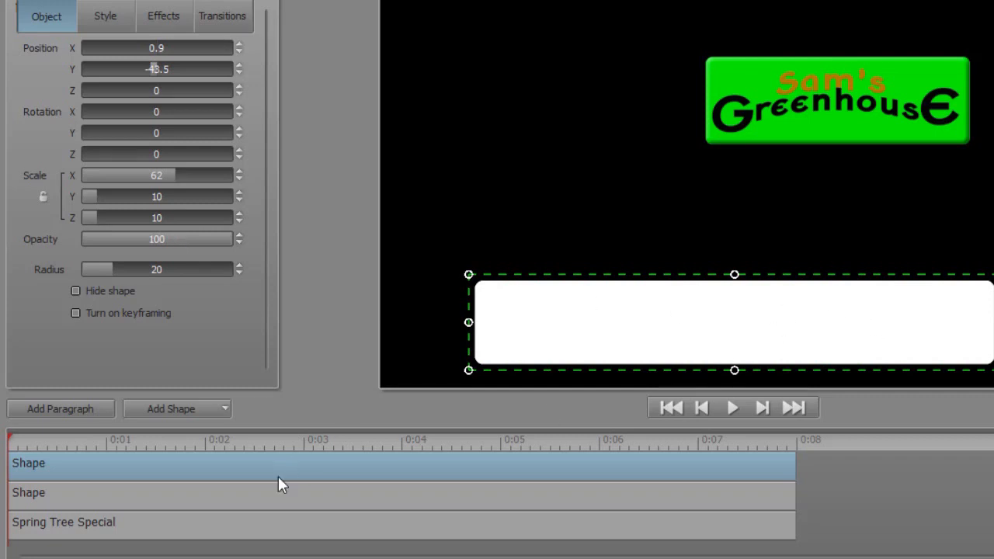
mouse_move(240, 476)
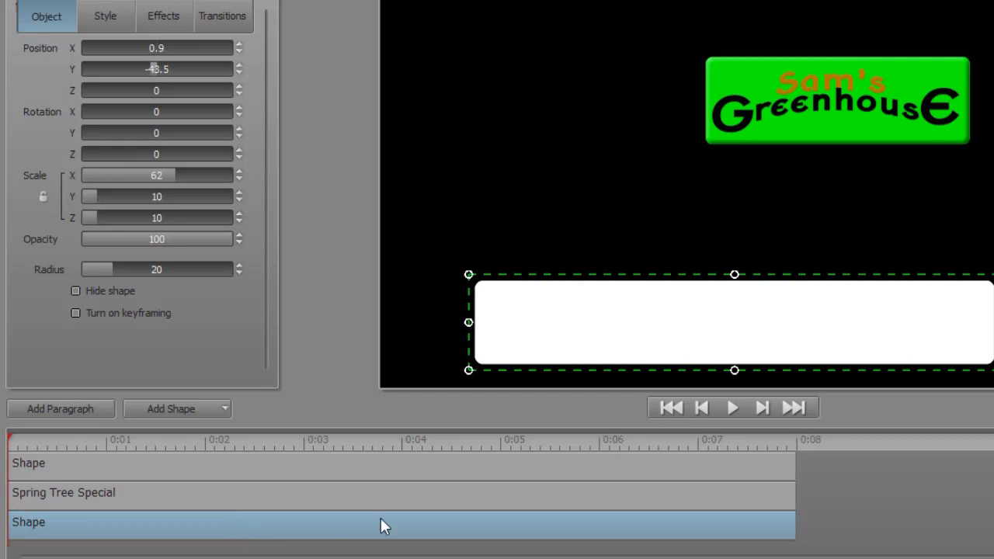
mouse_move(241, 274)
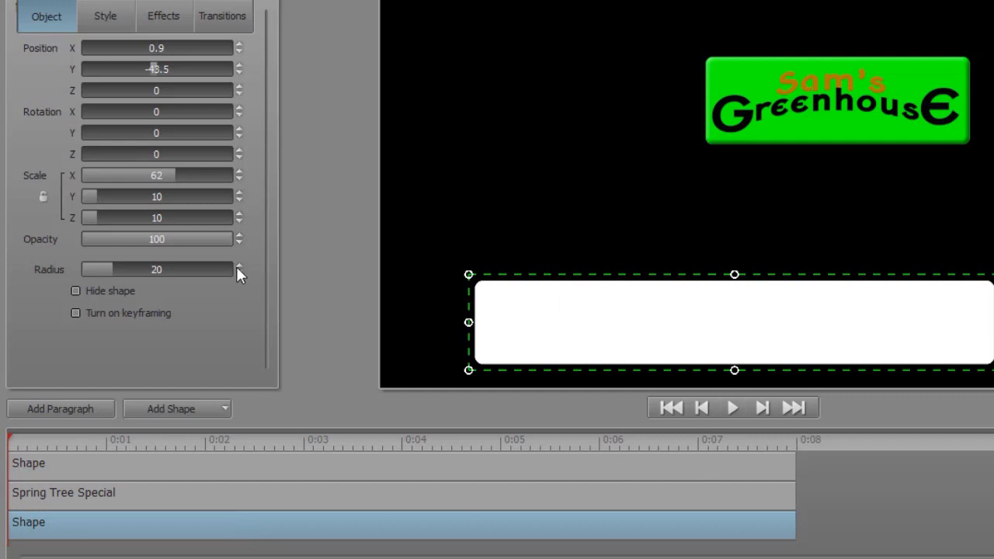
mouse_move(236, 239)
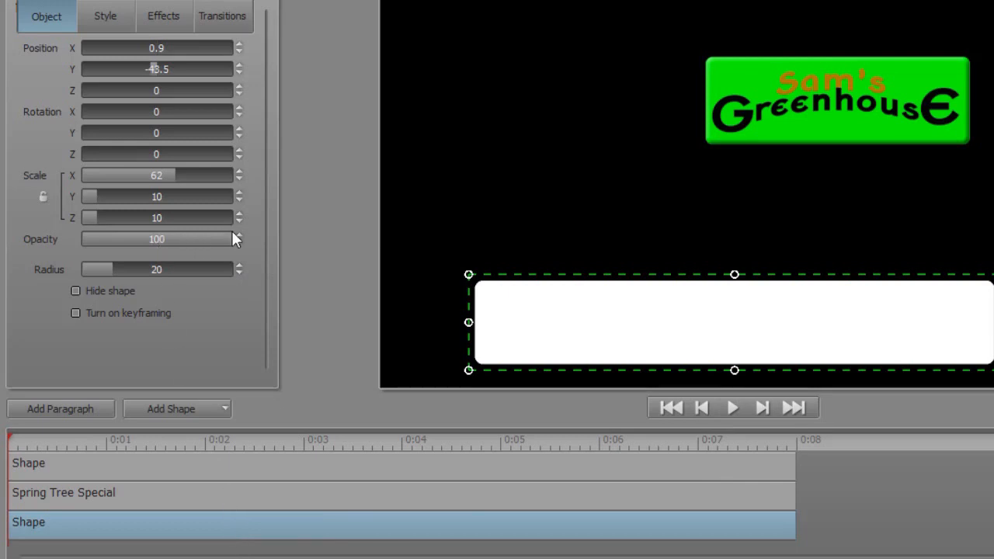
Lower the rectangle's Opacity to 63.6 and narrow it to fit Spring Tree Special
left_click_drag(225, 239, 198, 239)
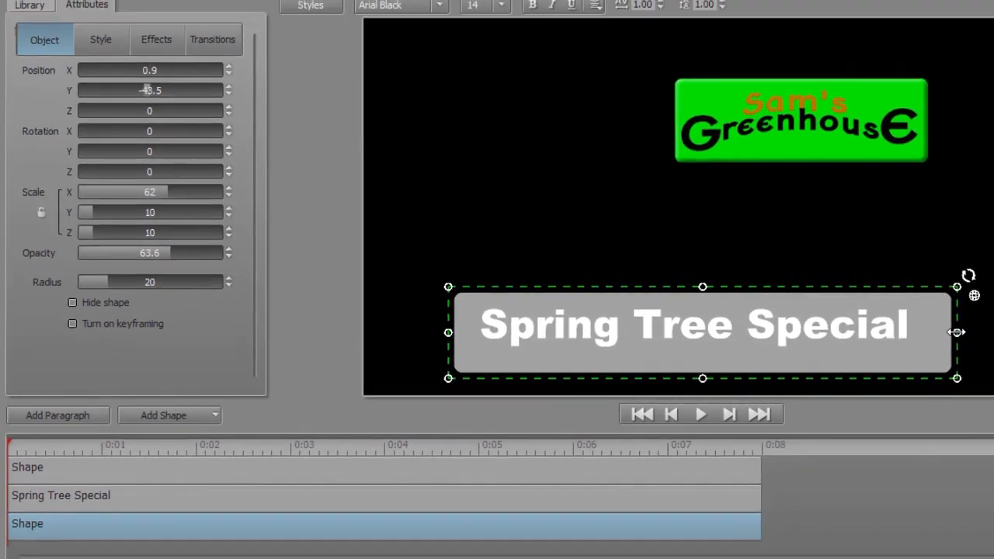
left_click_drag(956, 332, 930, 334)
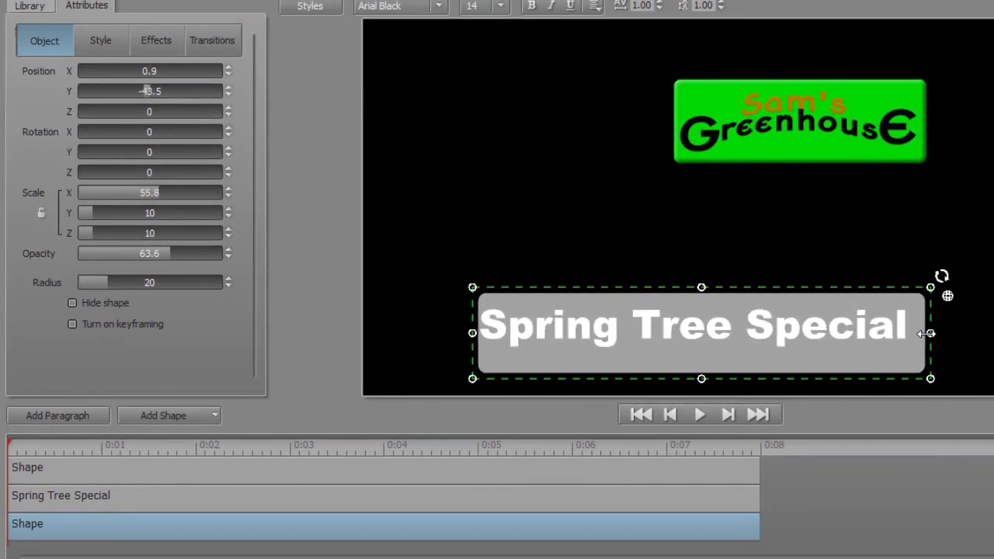
mouse_move(733, 287)
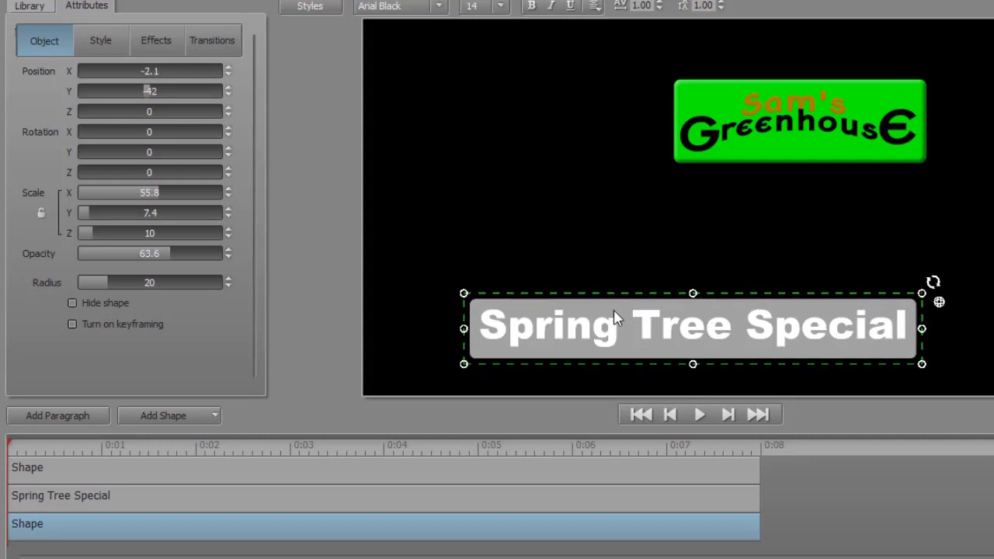
mouse_move(574, 339)
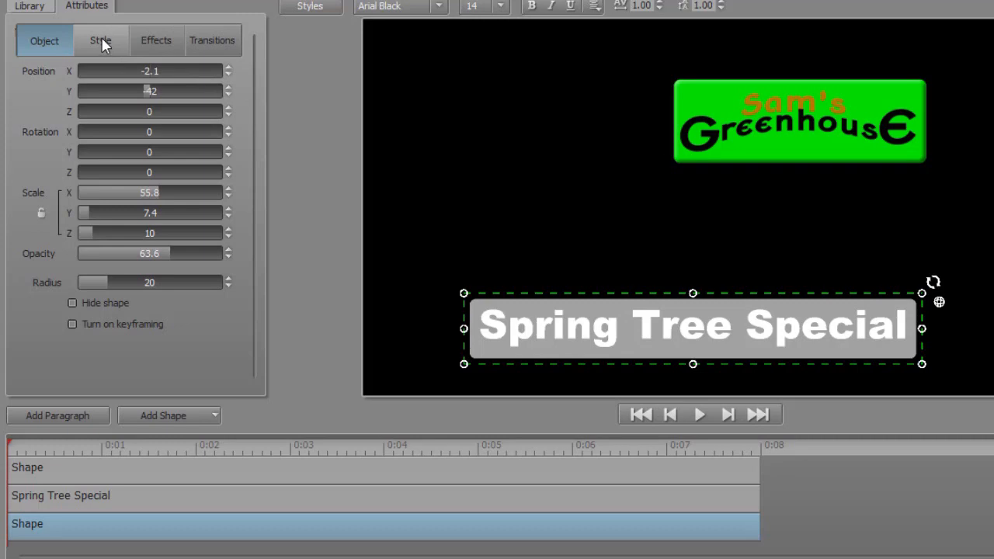
mouse_move(106, 48)
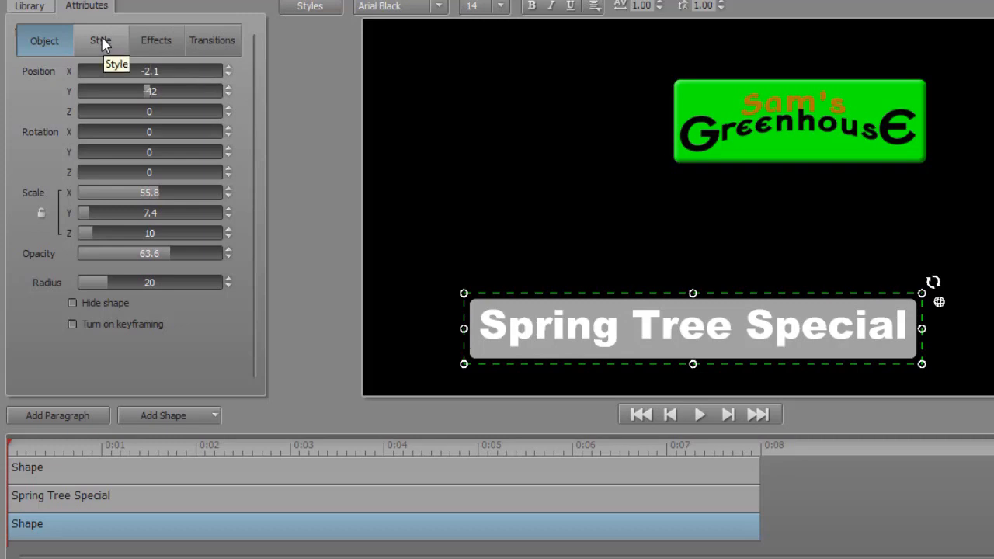
Set the rectangle's 3D Face to a Gradient with a dark green bottom stop
left_click(99, 40)
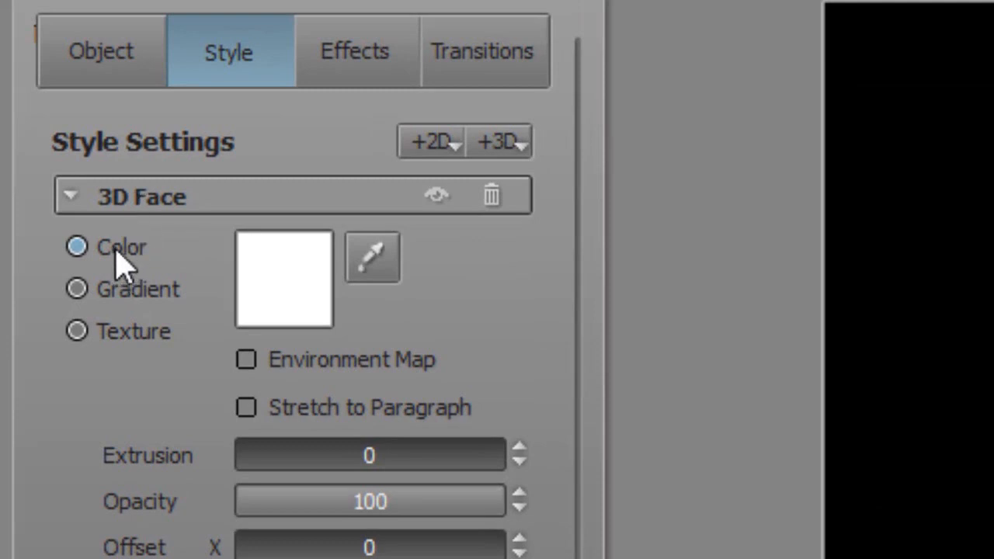
mouse_move(127, 303)
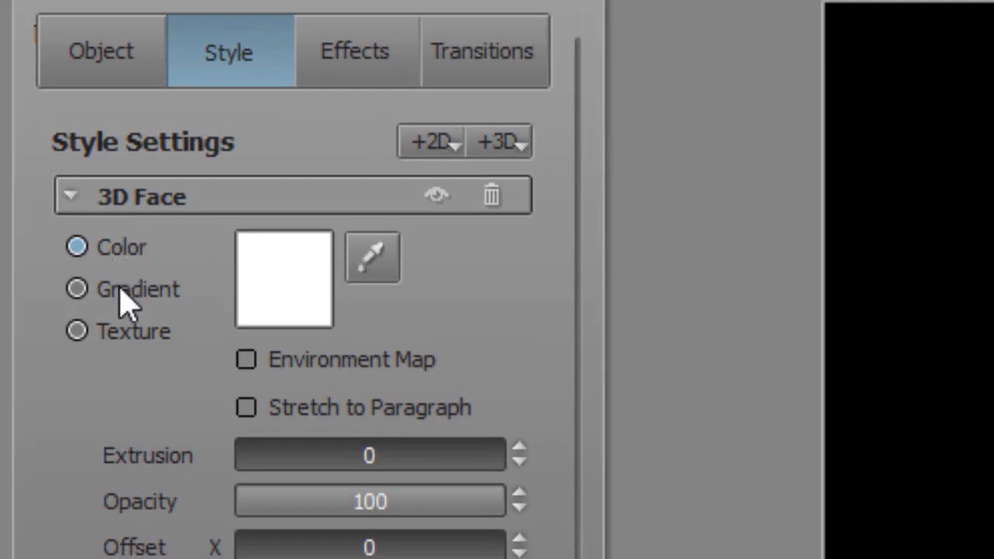
mouse_move(143, 303)
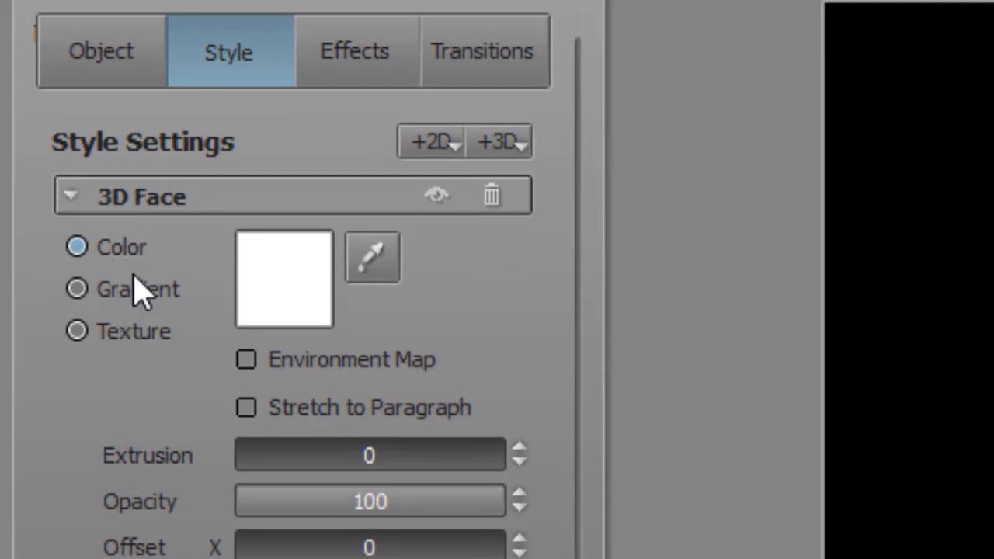
left_click(75, 288)
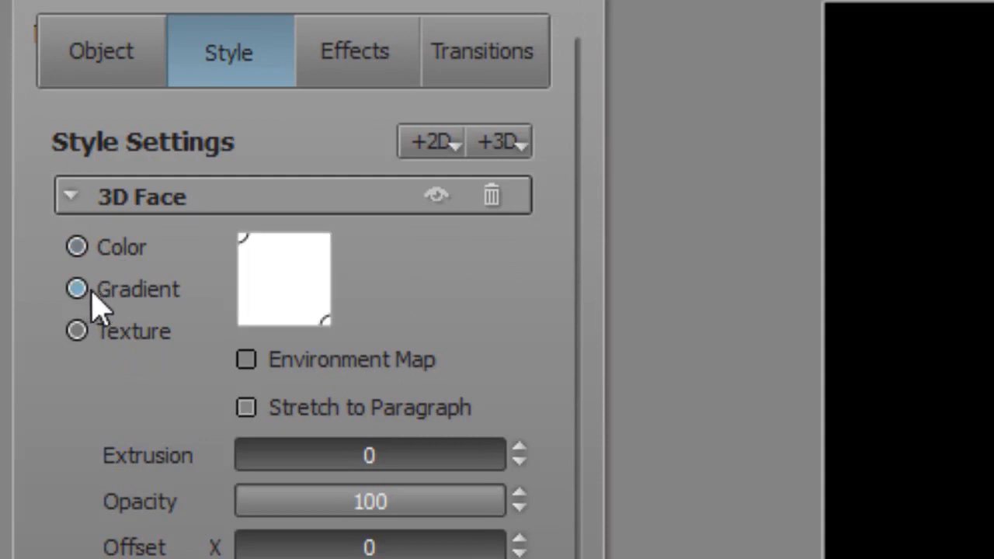
left_click(76, 289)
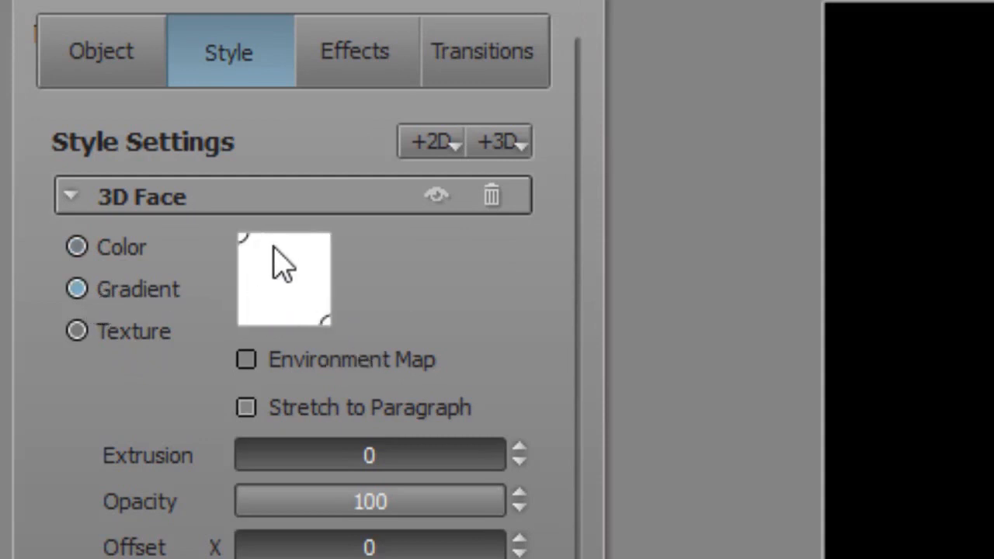
mouse_move(250, 252)
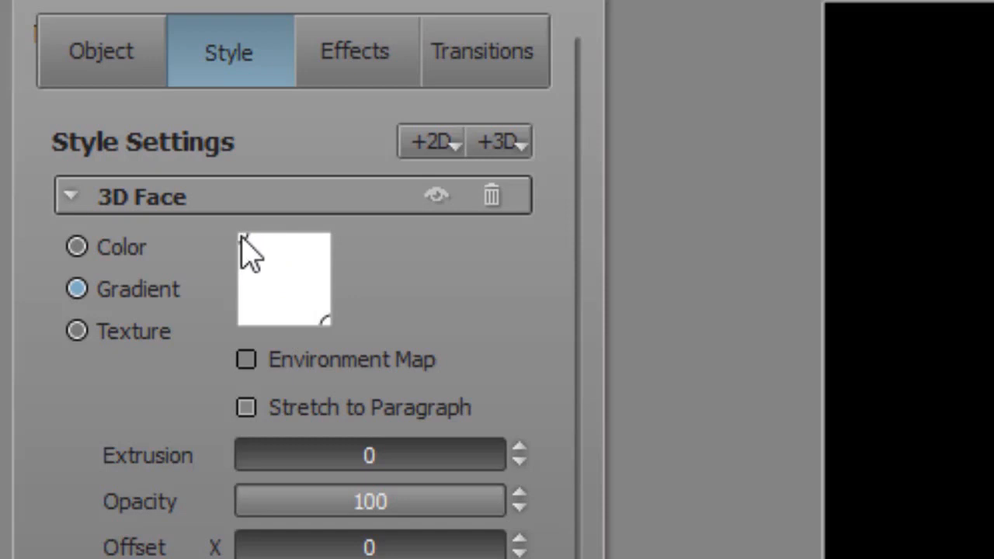
mouse_move(279, 264)
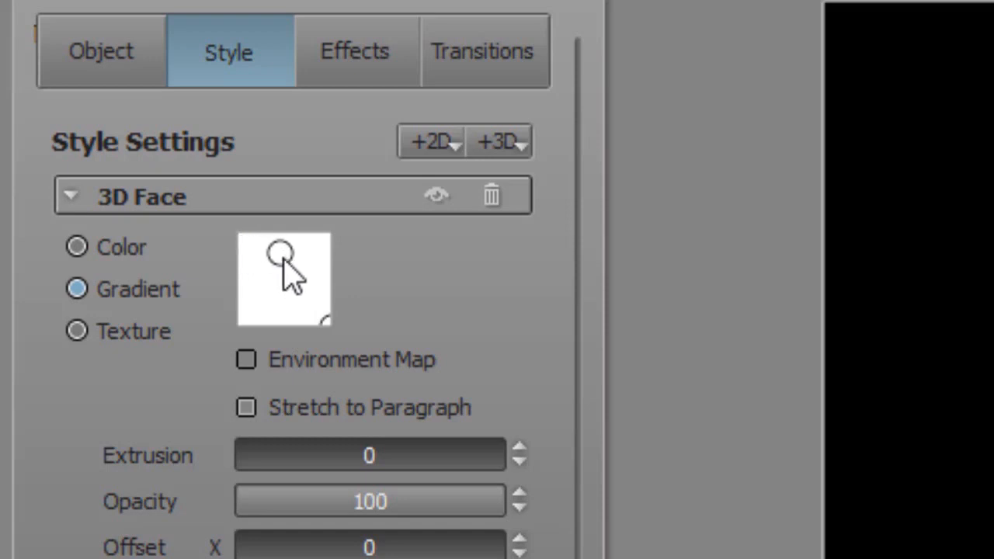
mouse_move(342, 354)
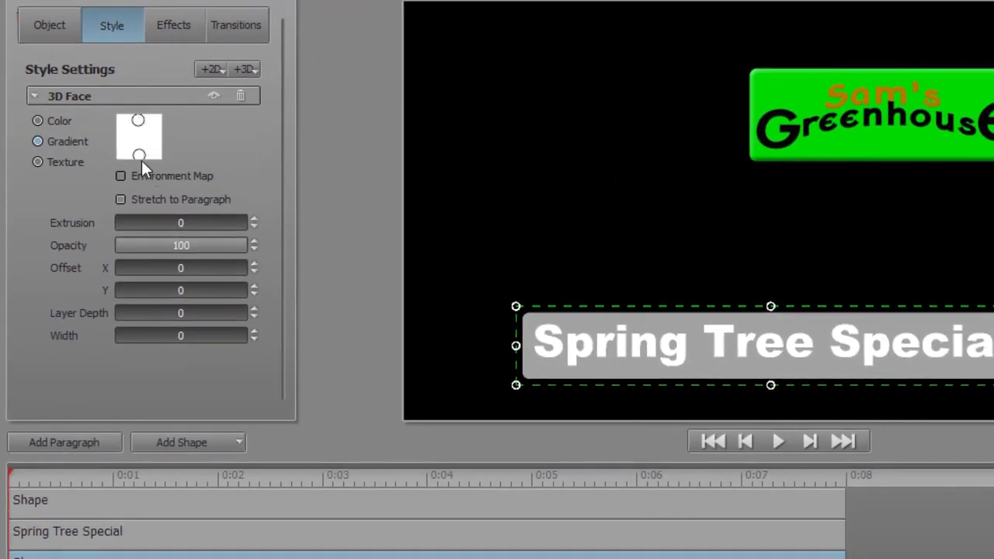
left_click(139, 143)
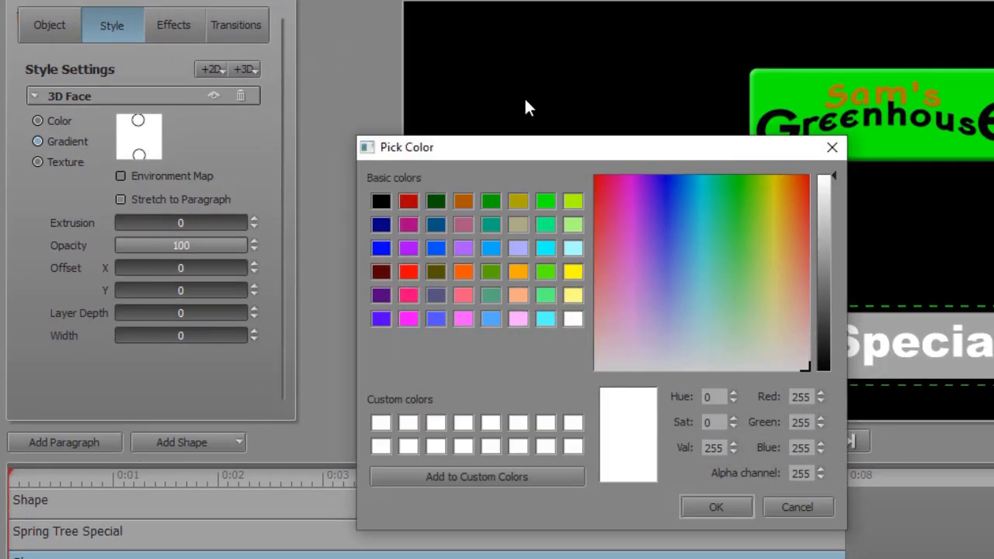
mouse_move(692, 258)
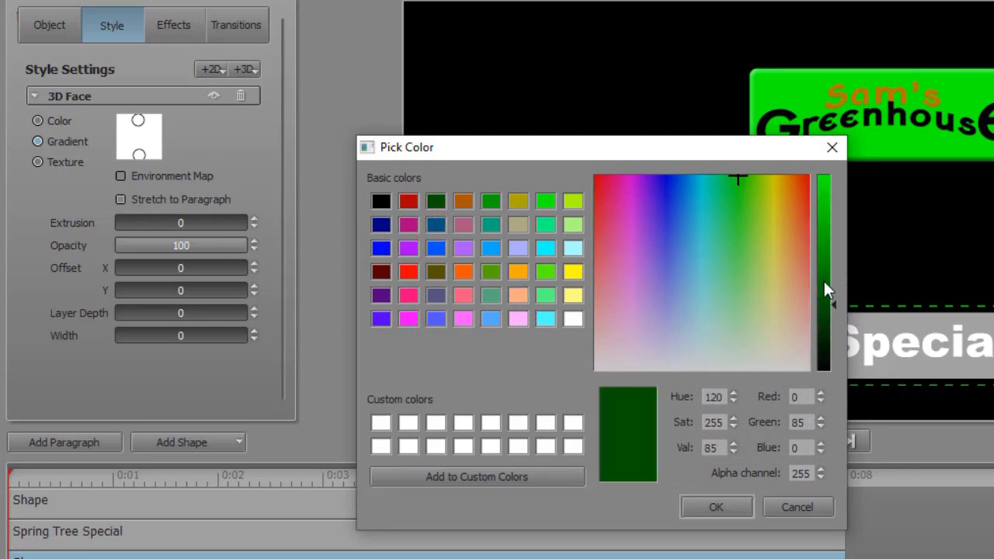
left_click_drag(823, 290, 823, 307)
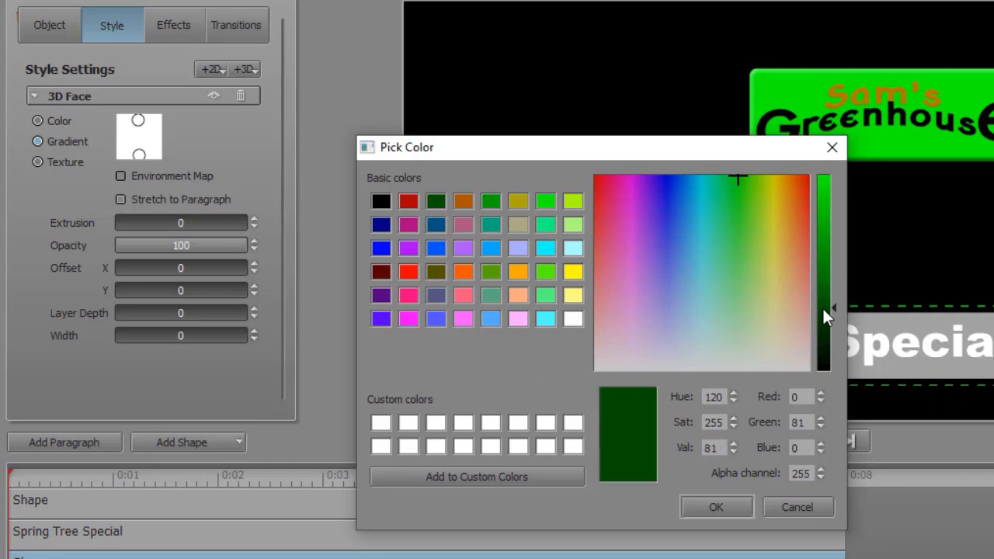
left_click(714, 506)
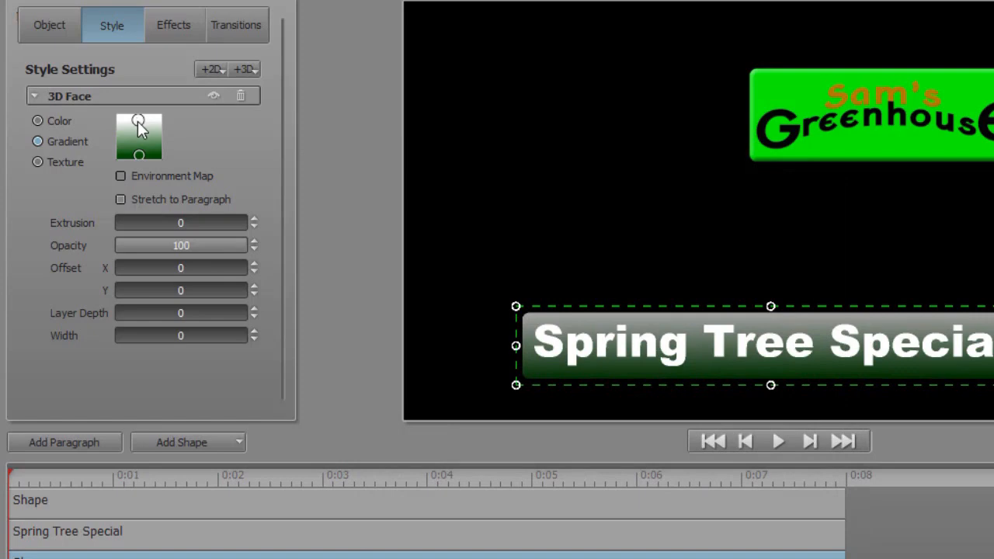
Change the gradient's top stop from white to a pale yellow-green
left_click(138, 121)
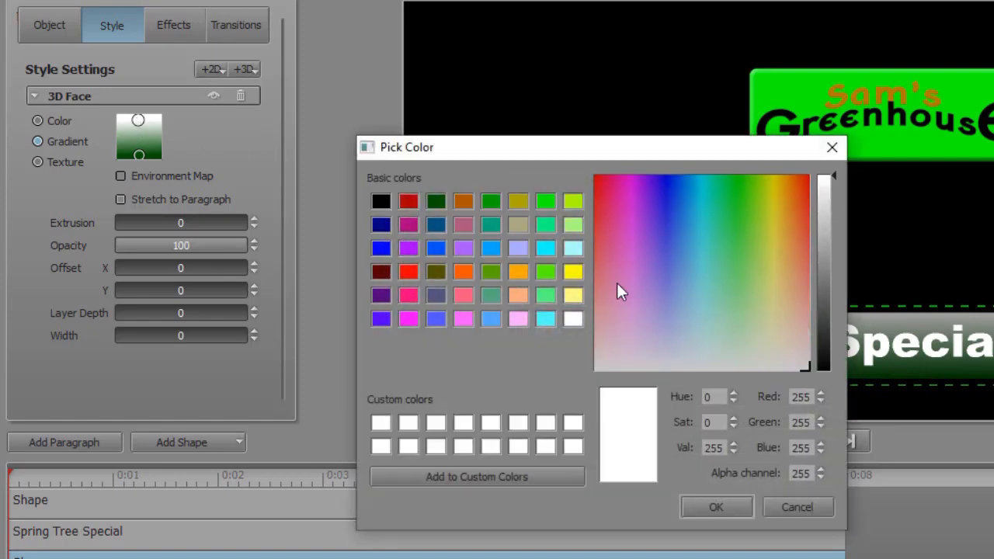
mouse_move(579, 313)
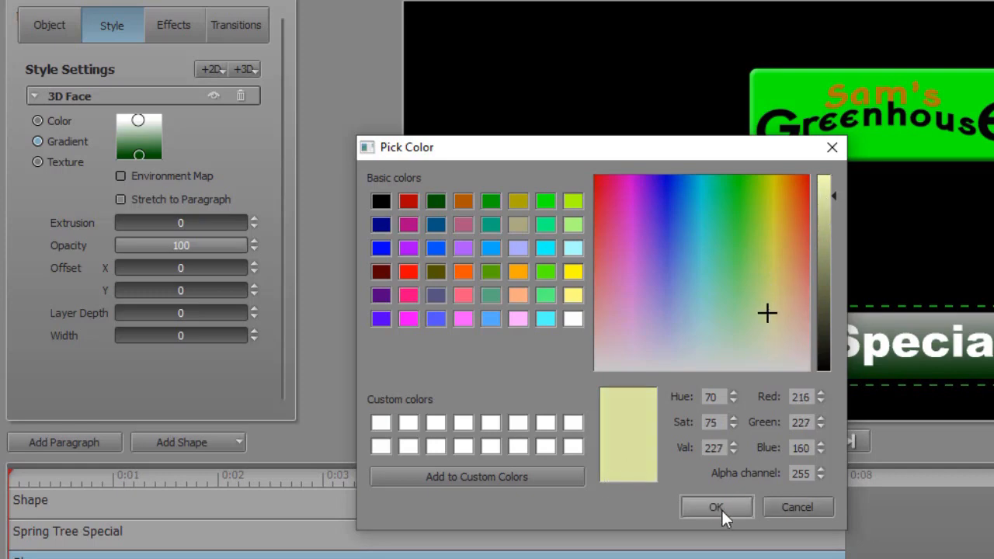
left_click(714, 506)
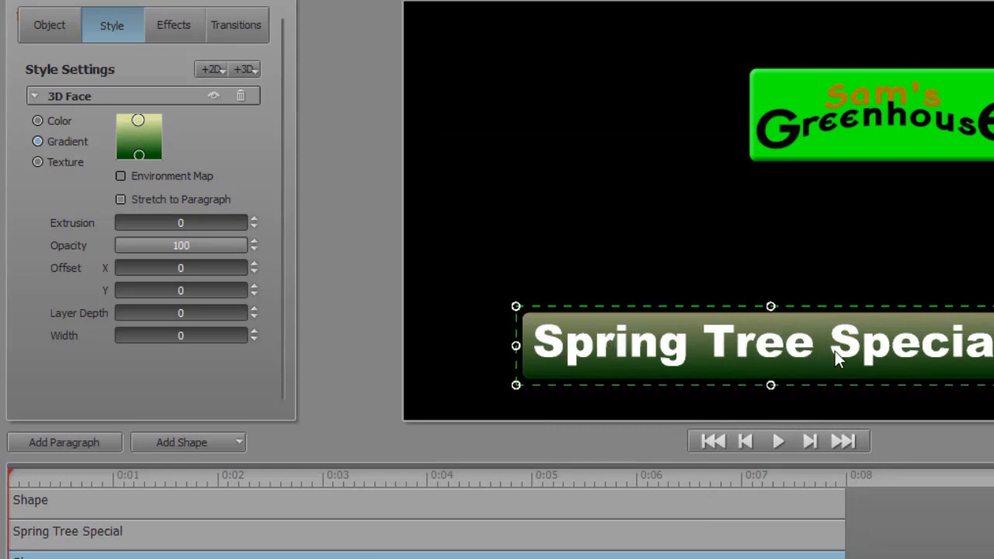
mouse_move(826, 343)
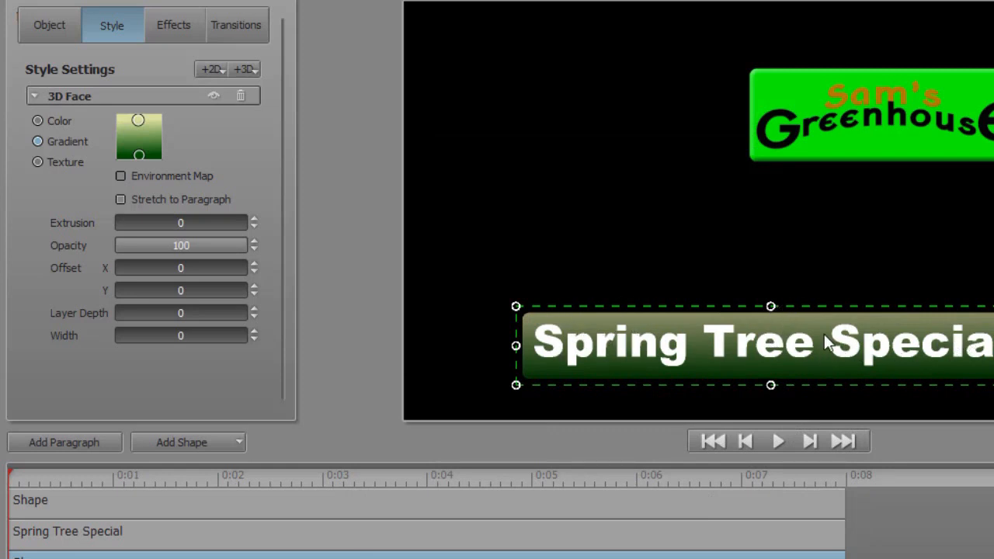
mouse_move(845, 326)
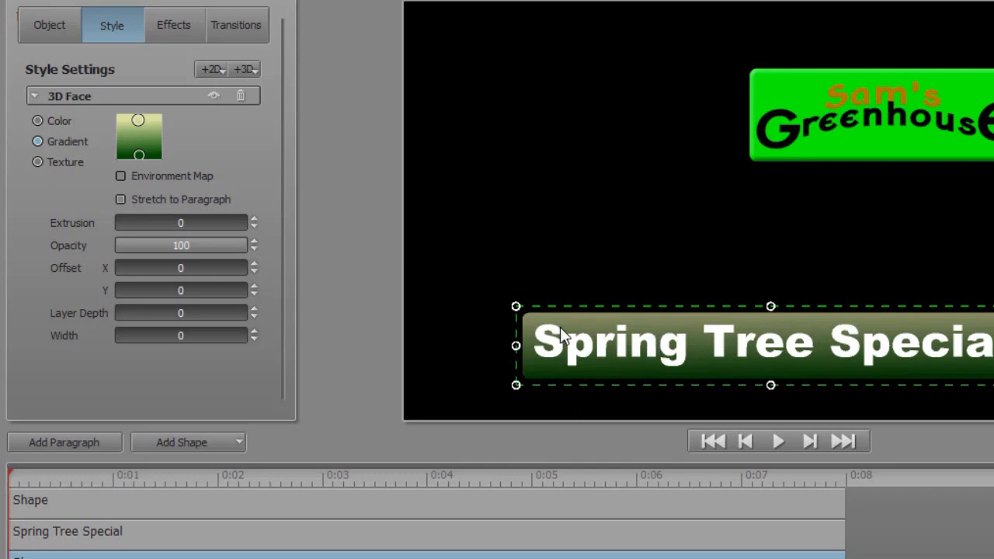
mouse_move(246, 484)
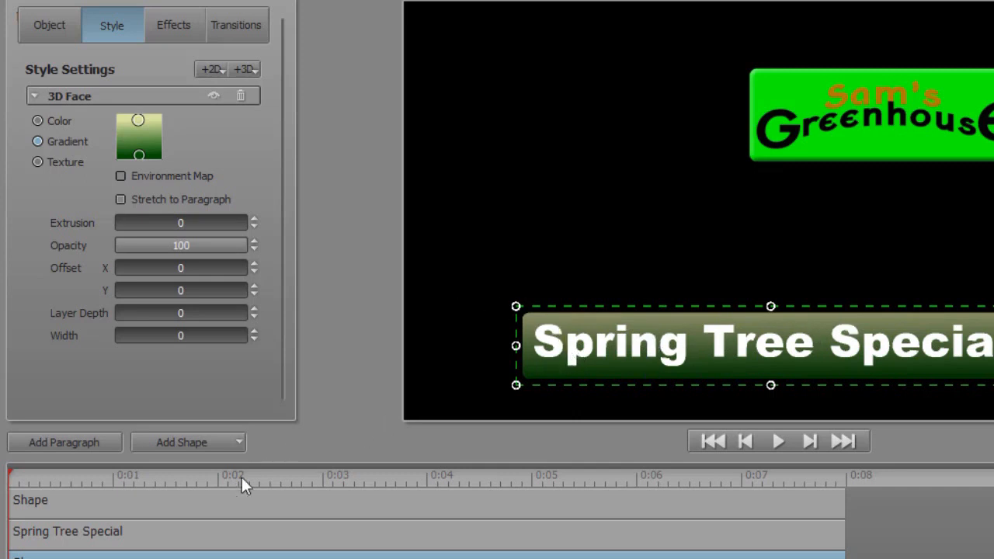
mouse_move(189, 546)
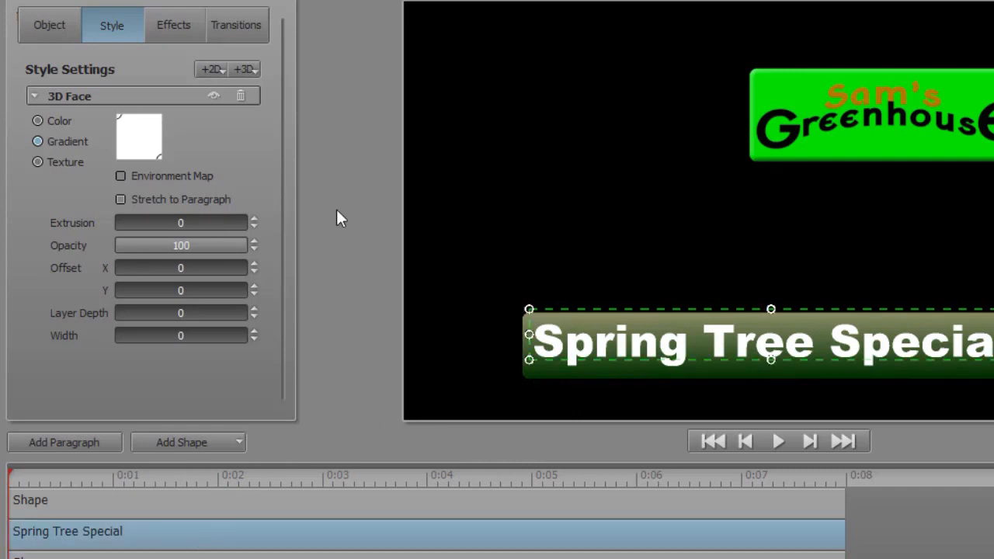
mouse_move(273, 147)
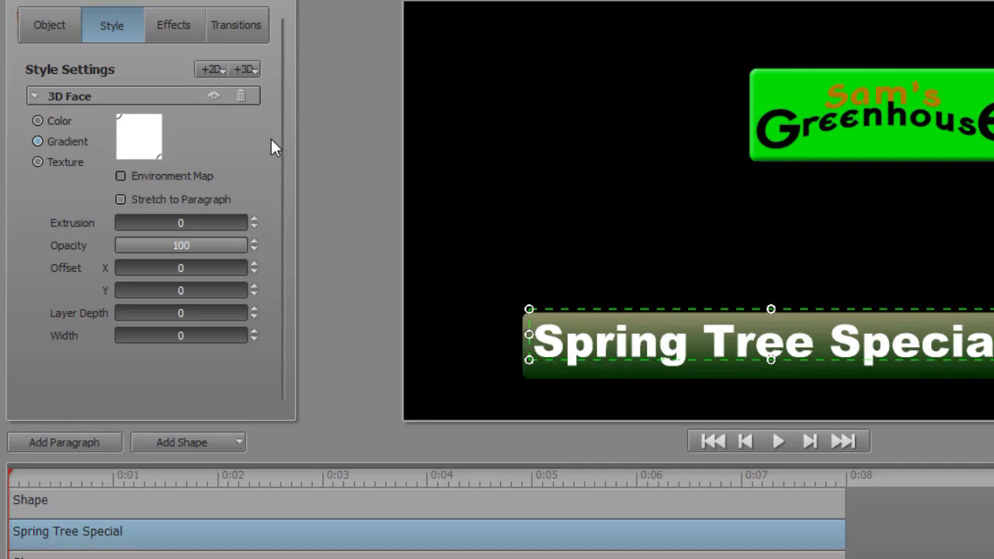
mouse_move(141, 140)
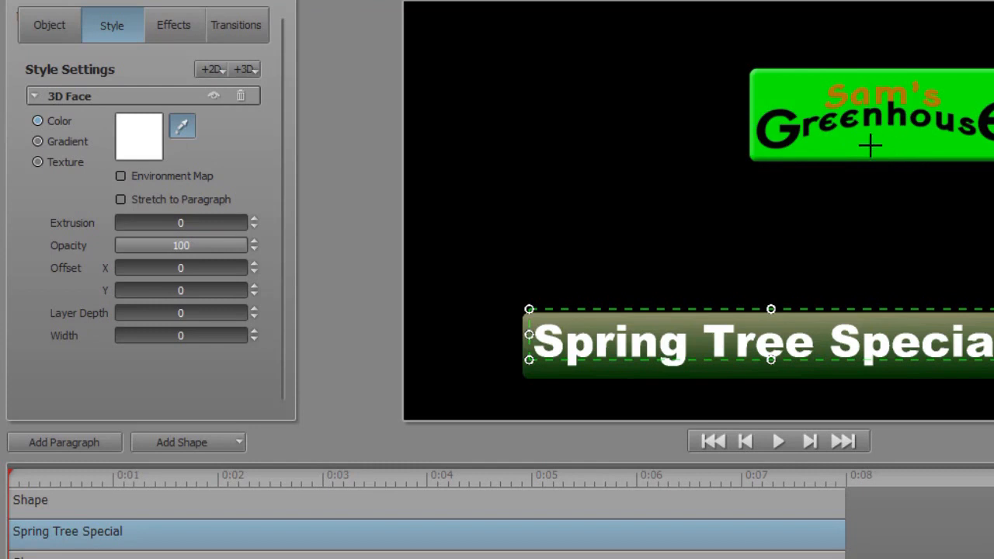
Colour the Spring Tree Special letters with the logo's bright green via the eyedropper
left_click(138, 136)
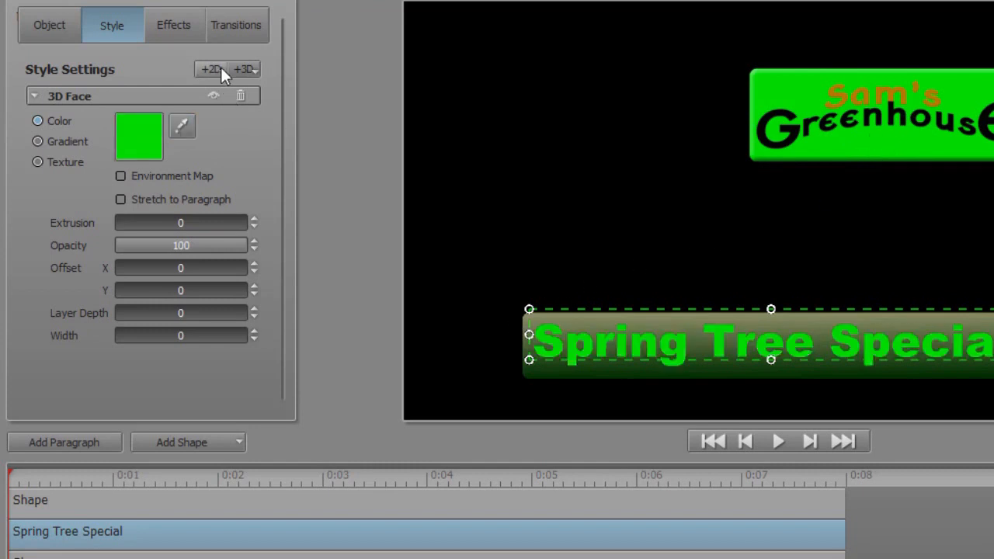
left_click(209, 68)
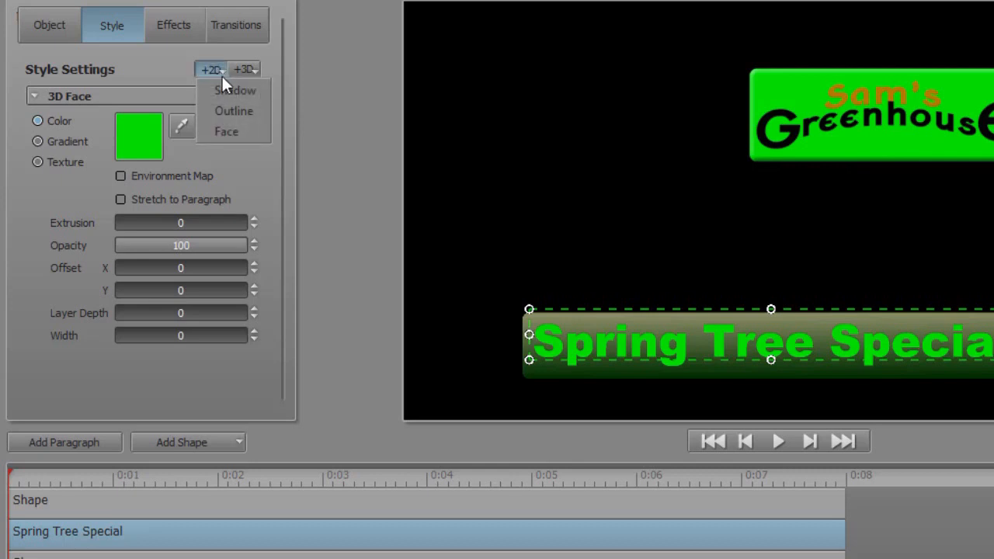
Add a Shadow layer with Layer Depth 1.2 behind the letters and close the Titler window
left_click(232, 88)
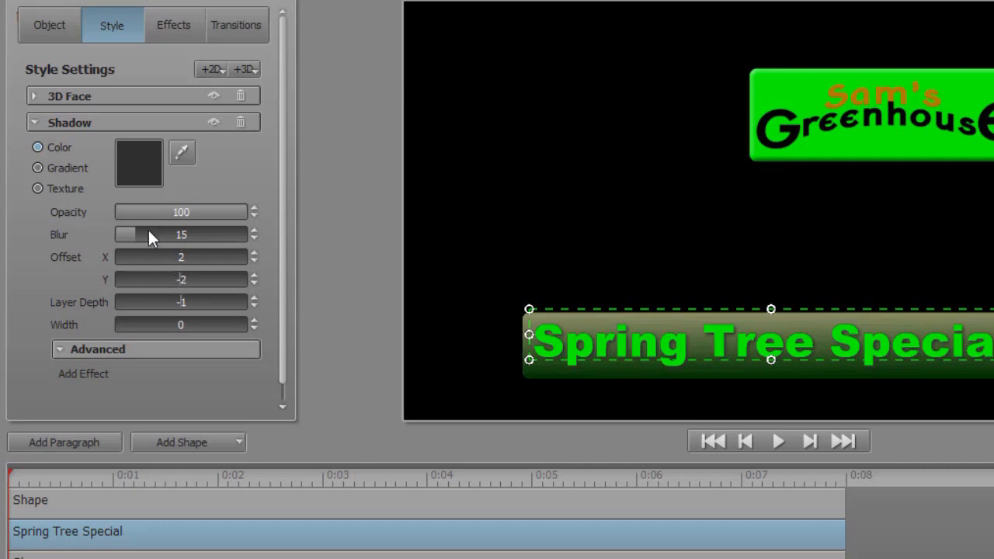
mouse_move(161, 227)
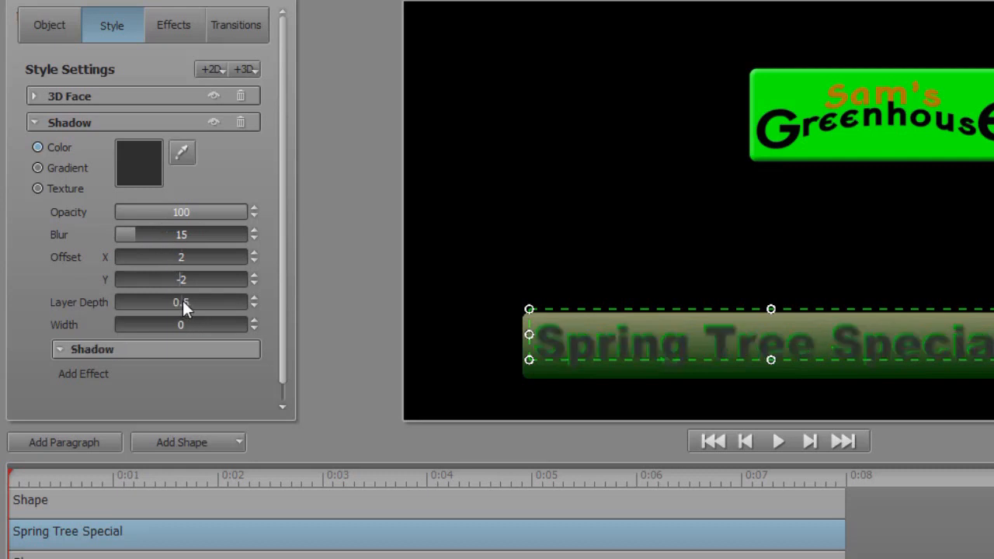
left_click_drag(186, 301, 183, 301)
type("1.2")
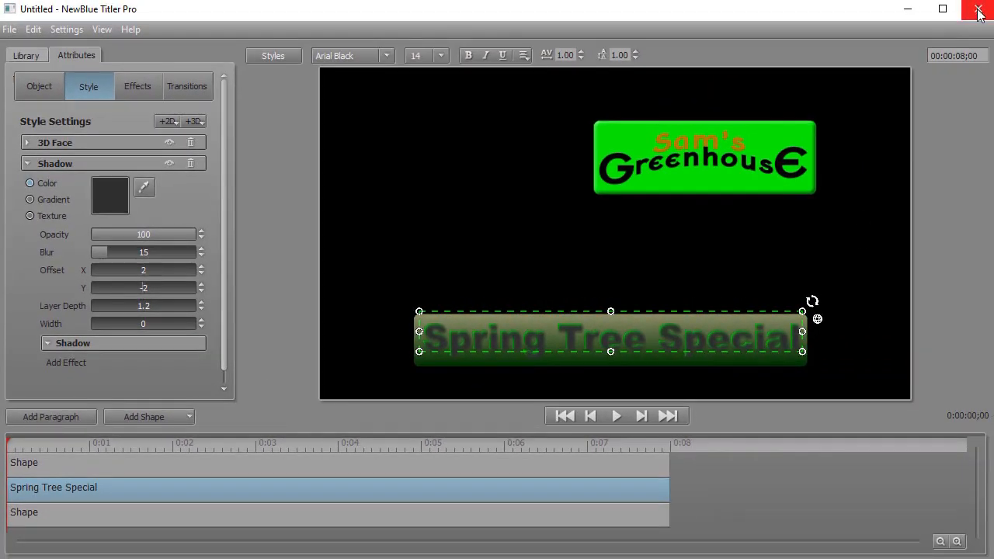
left_click(978, 10)
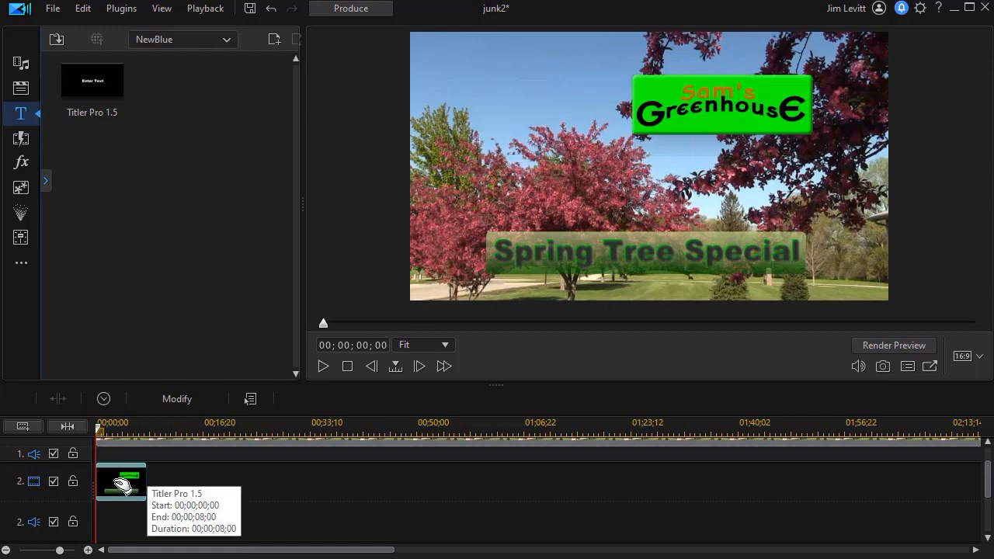
mouse_move(133, 482)
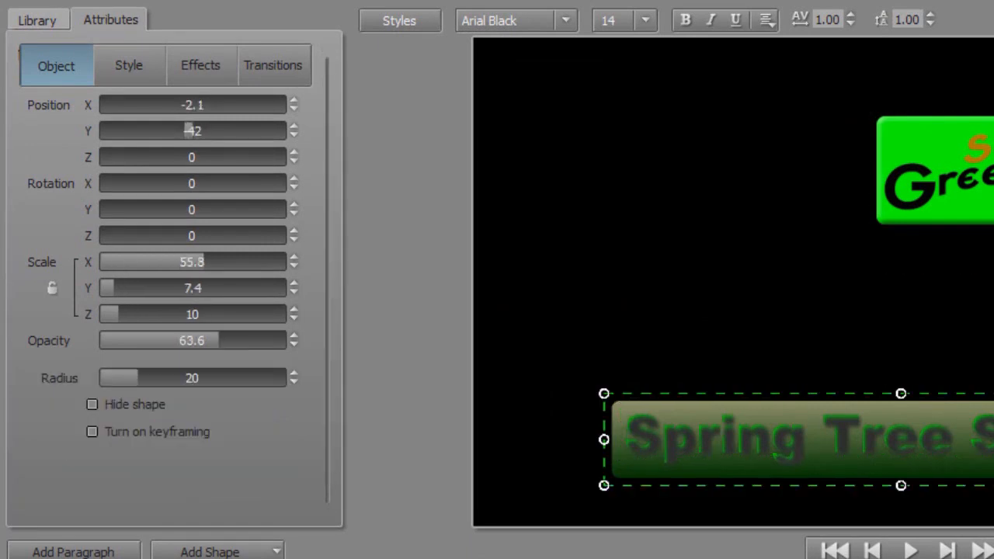
mouse_move(221, 345)
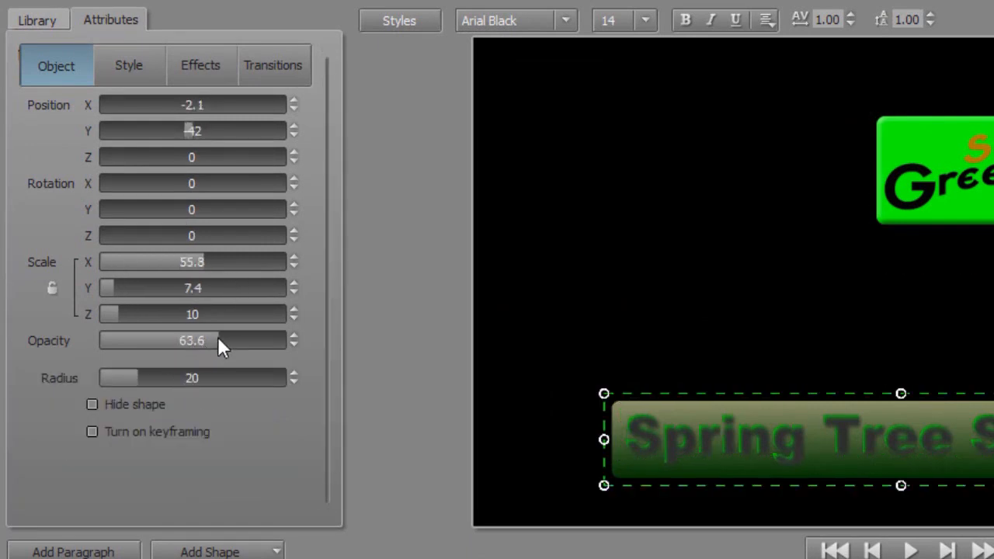
Raise the background rectangle's Opacity so it is less see-through
left_click_drag(221, 340, 293, 340)
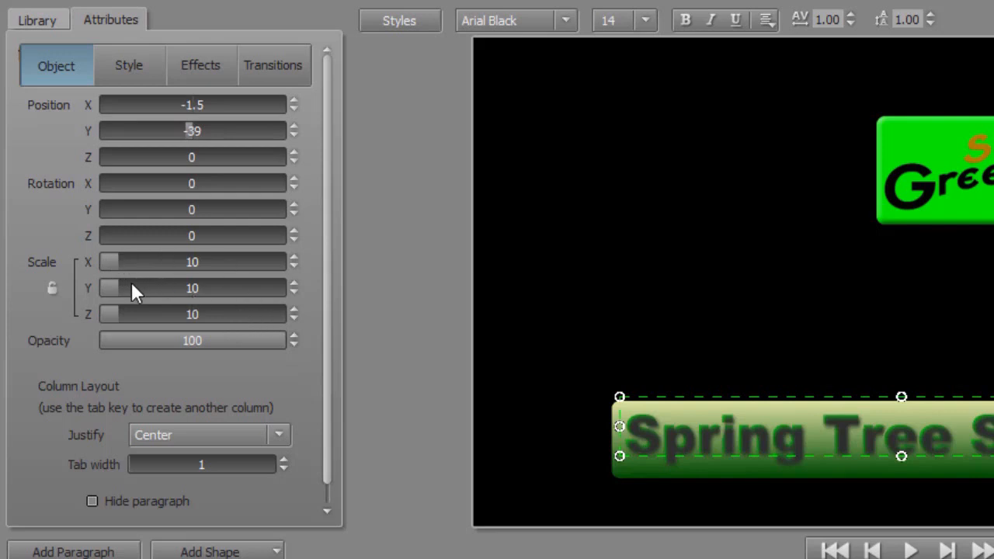
mouse_move(138, 56)
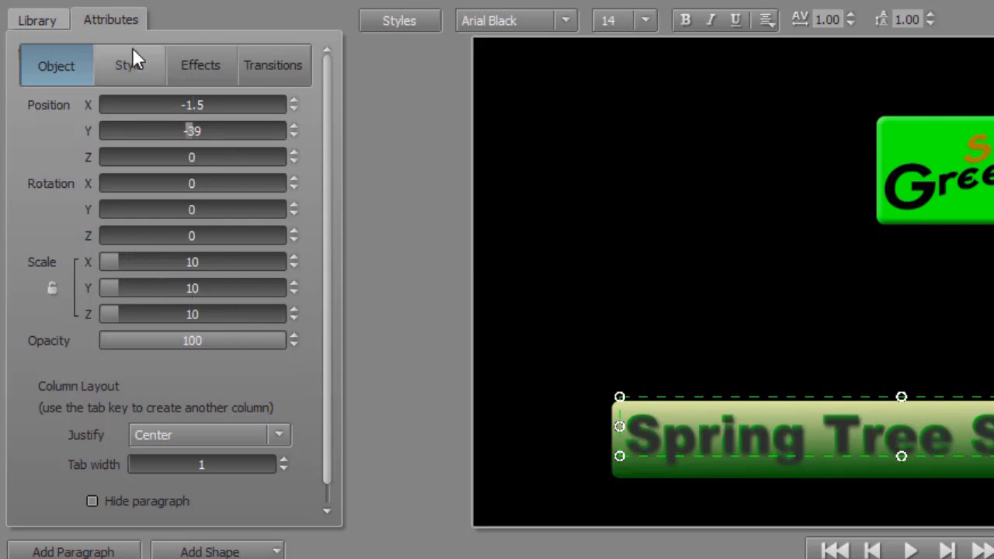
left_click(129, 65)
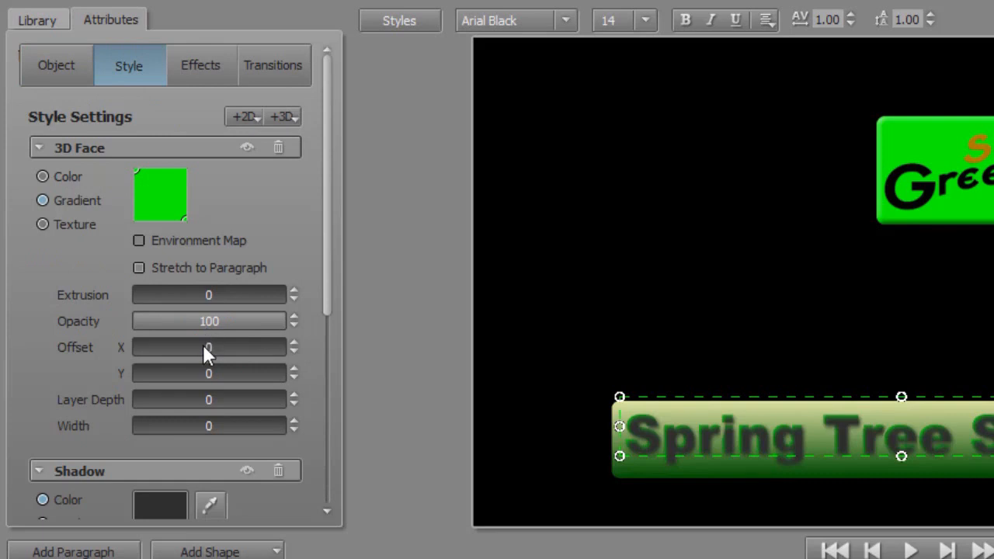
Reduce the letters' Shadow Blur from 15 down to 7
scroll("down", 3)
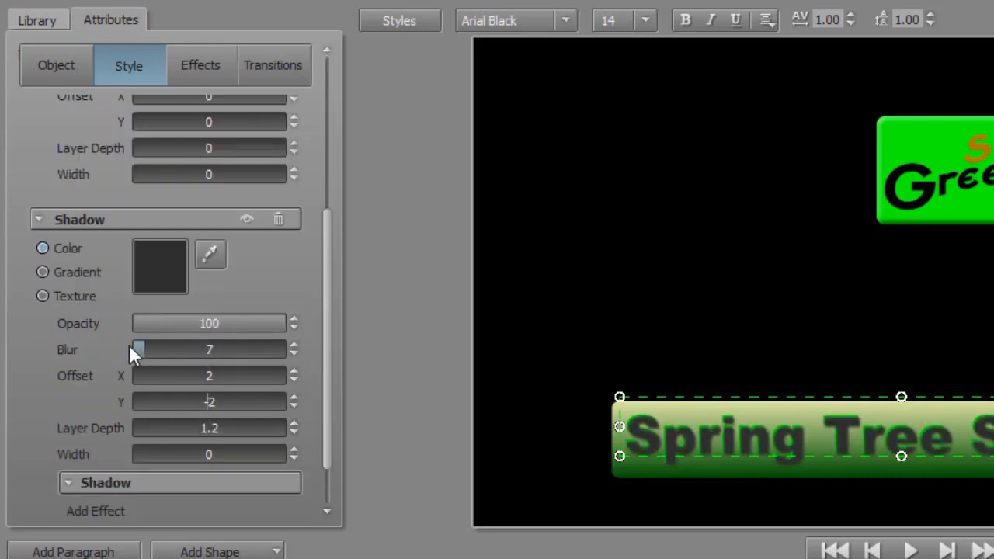
left_click_drag(138, 350, 124, 349)
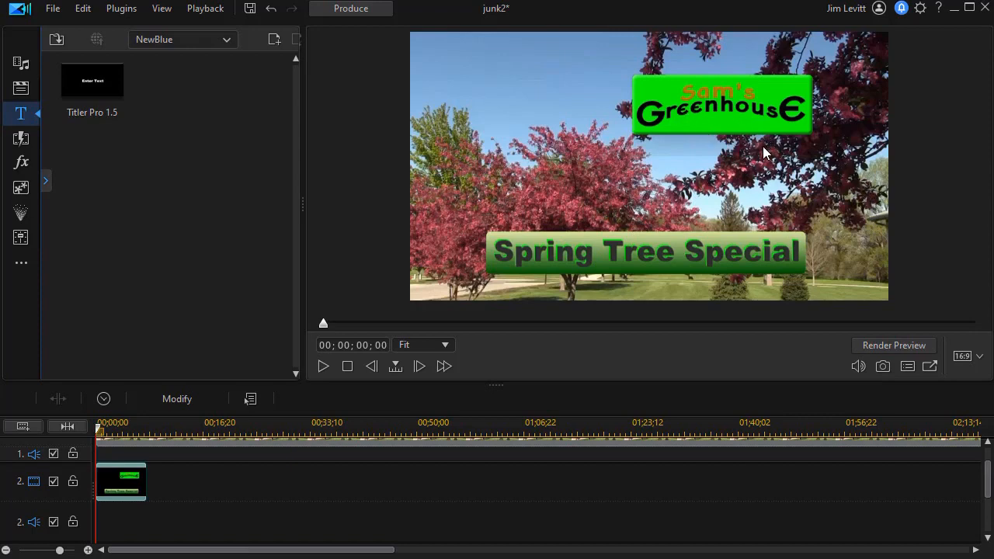
mouse_move(515, 159)
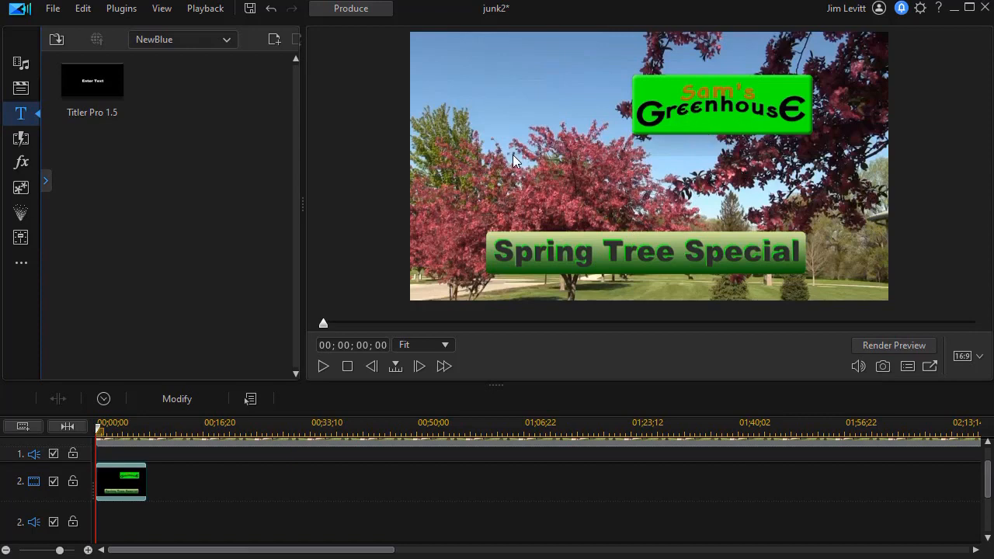
mouse_move(512, 177)
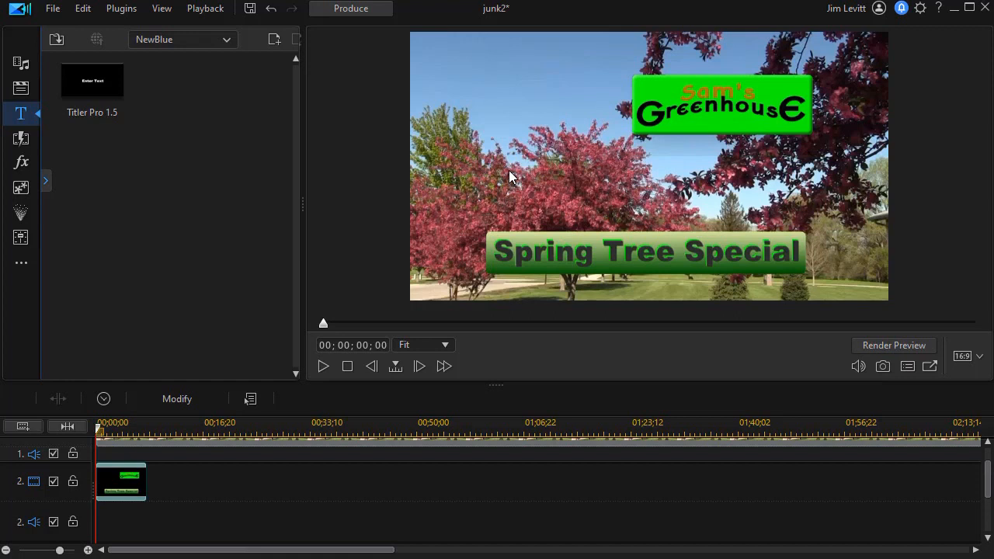
mouse_move(699, 127)
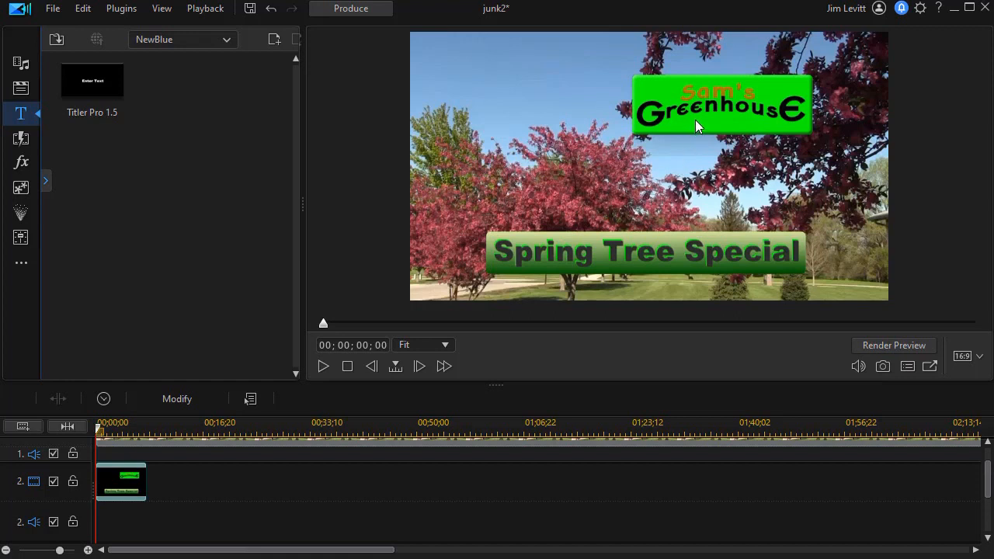
mouse_move(691, 134)
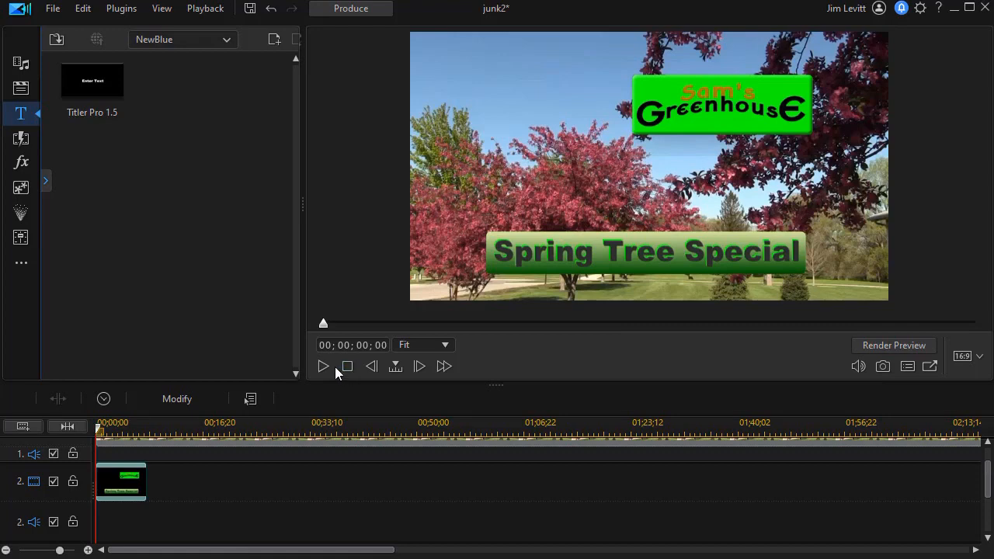
mouse_move(323, 367)
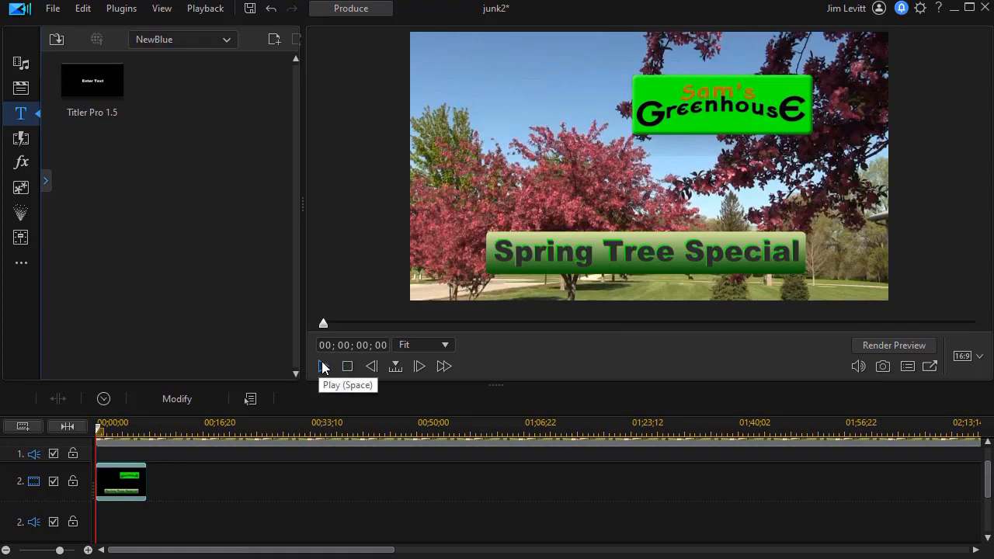
Play the tree video with the 'Spring Tree Special' title and greenhouse logo overlaid
left_click(323, 366)
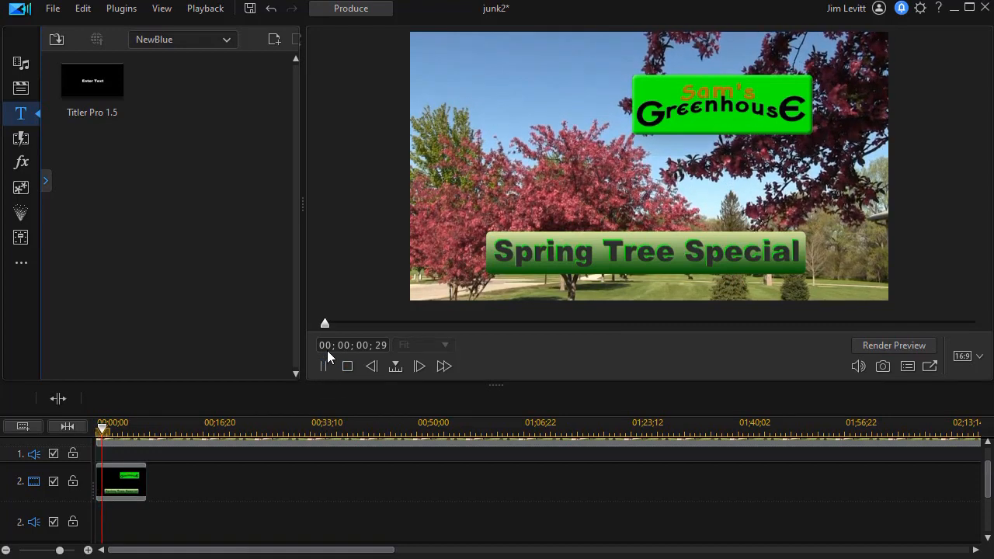